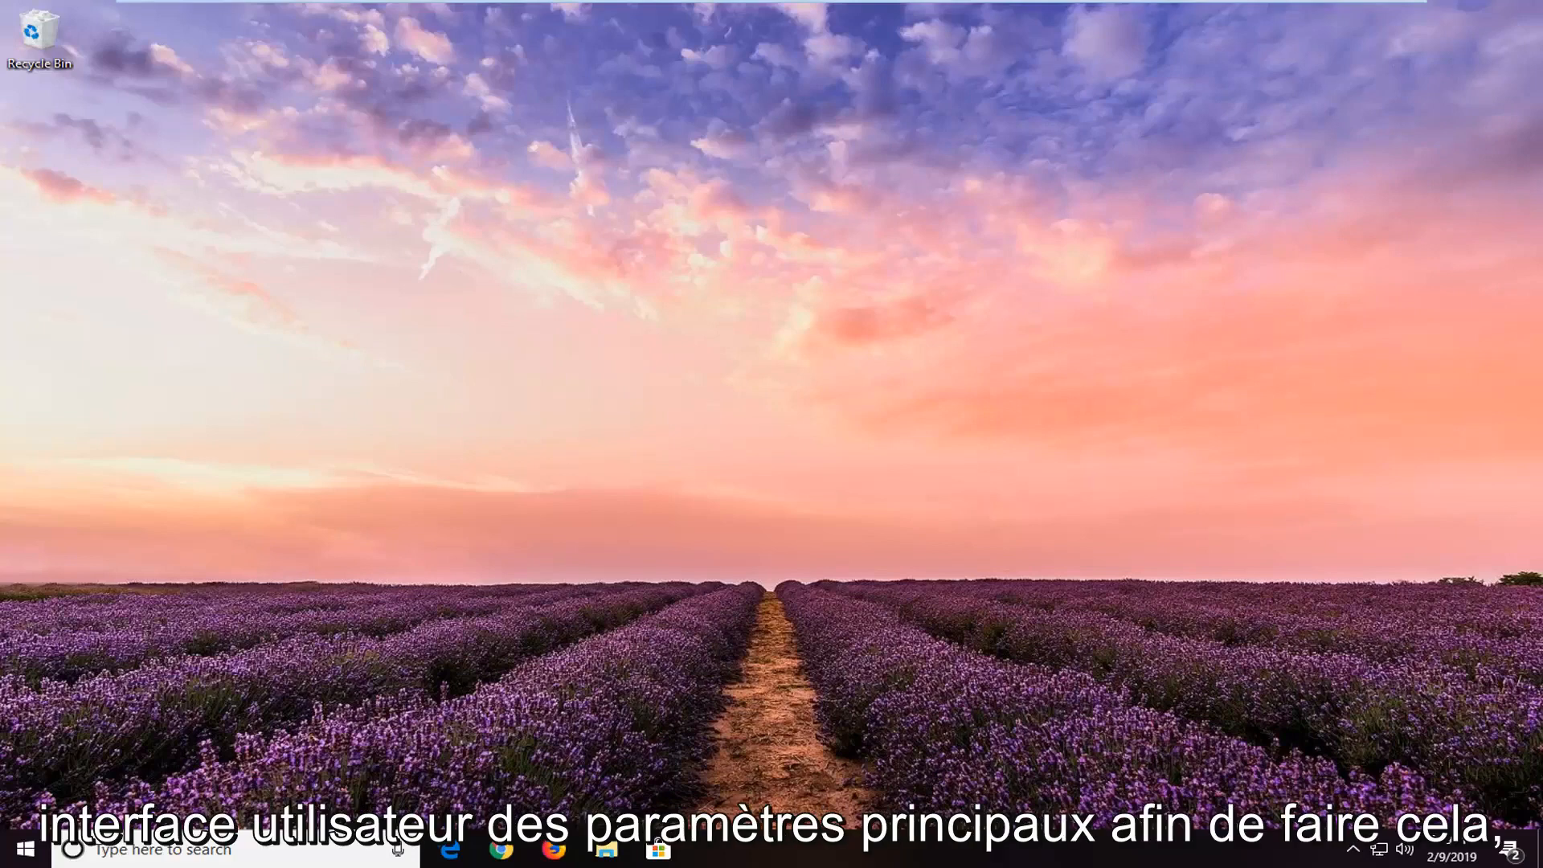
Search the Start menu for 'windows update' to reach its Advanced options page
click(23, 849)
text(windows update)
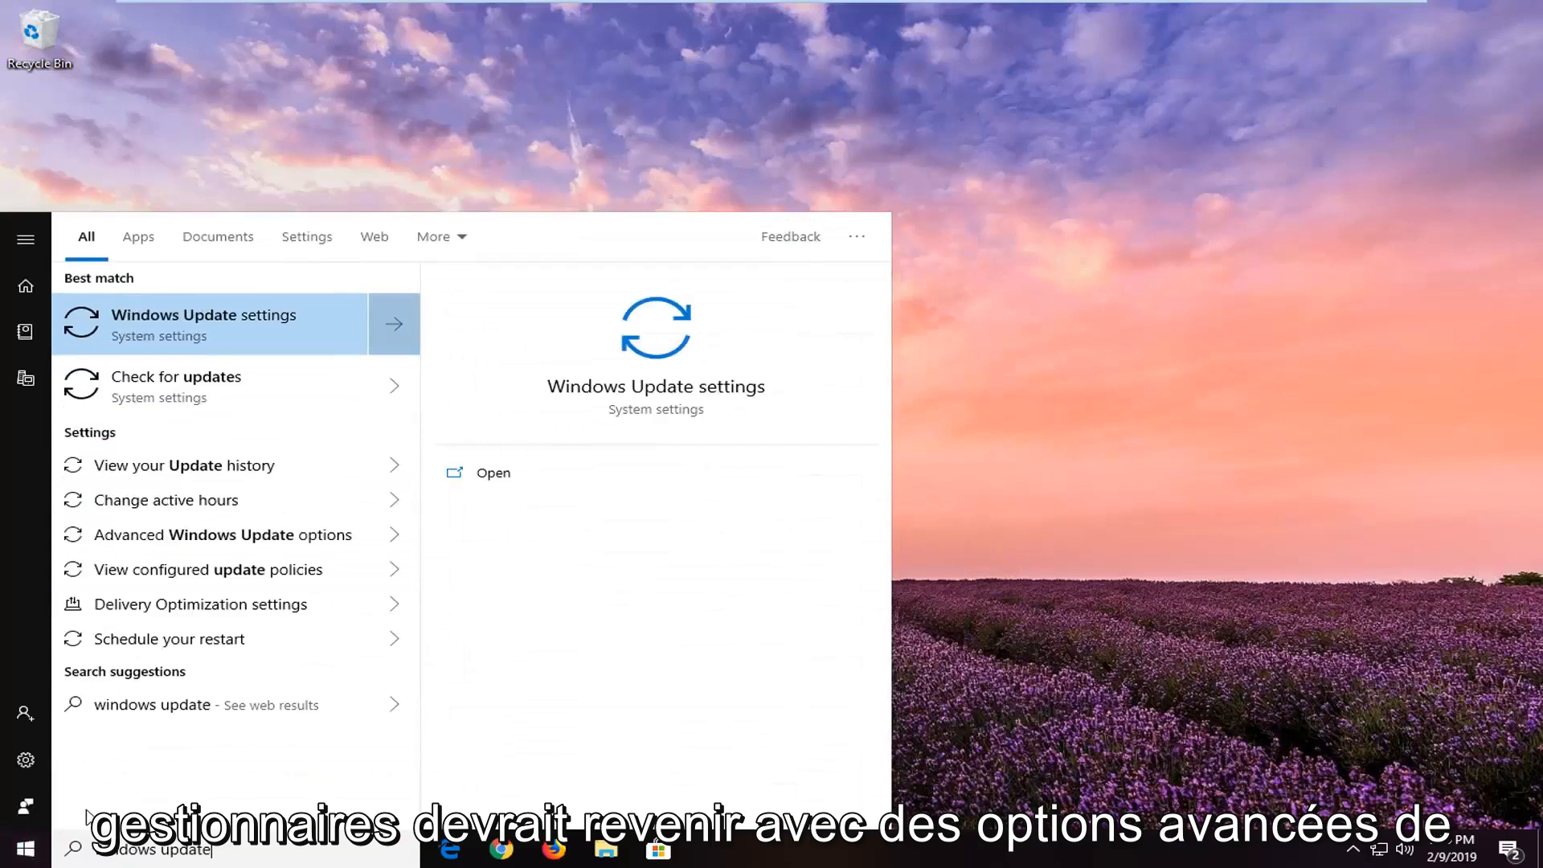
mouse_move(233, 542)
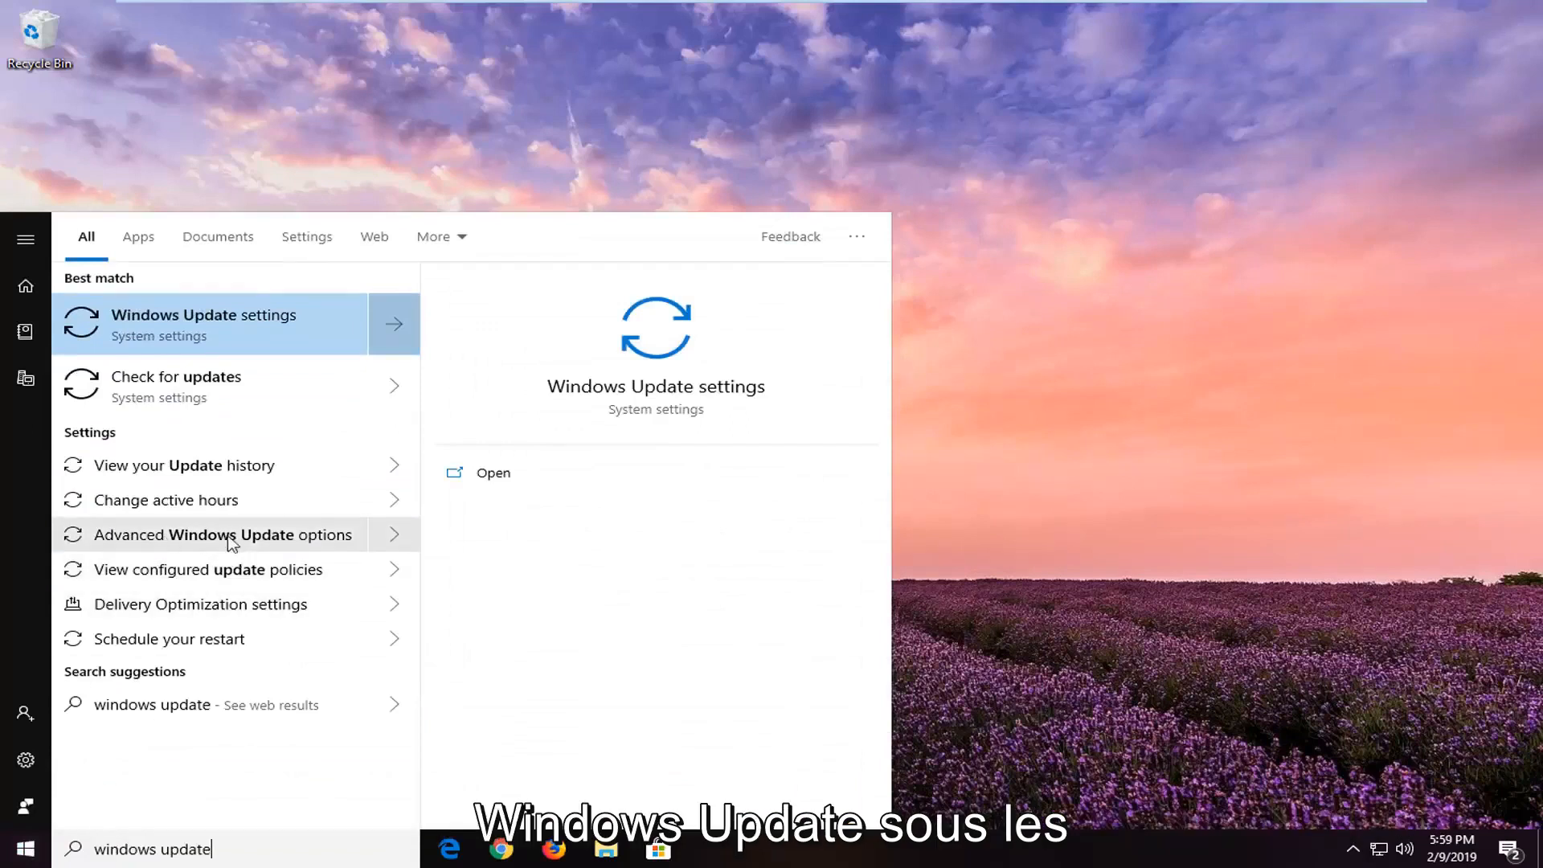
mouse_move(139, 546)
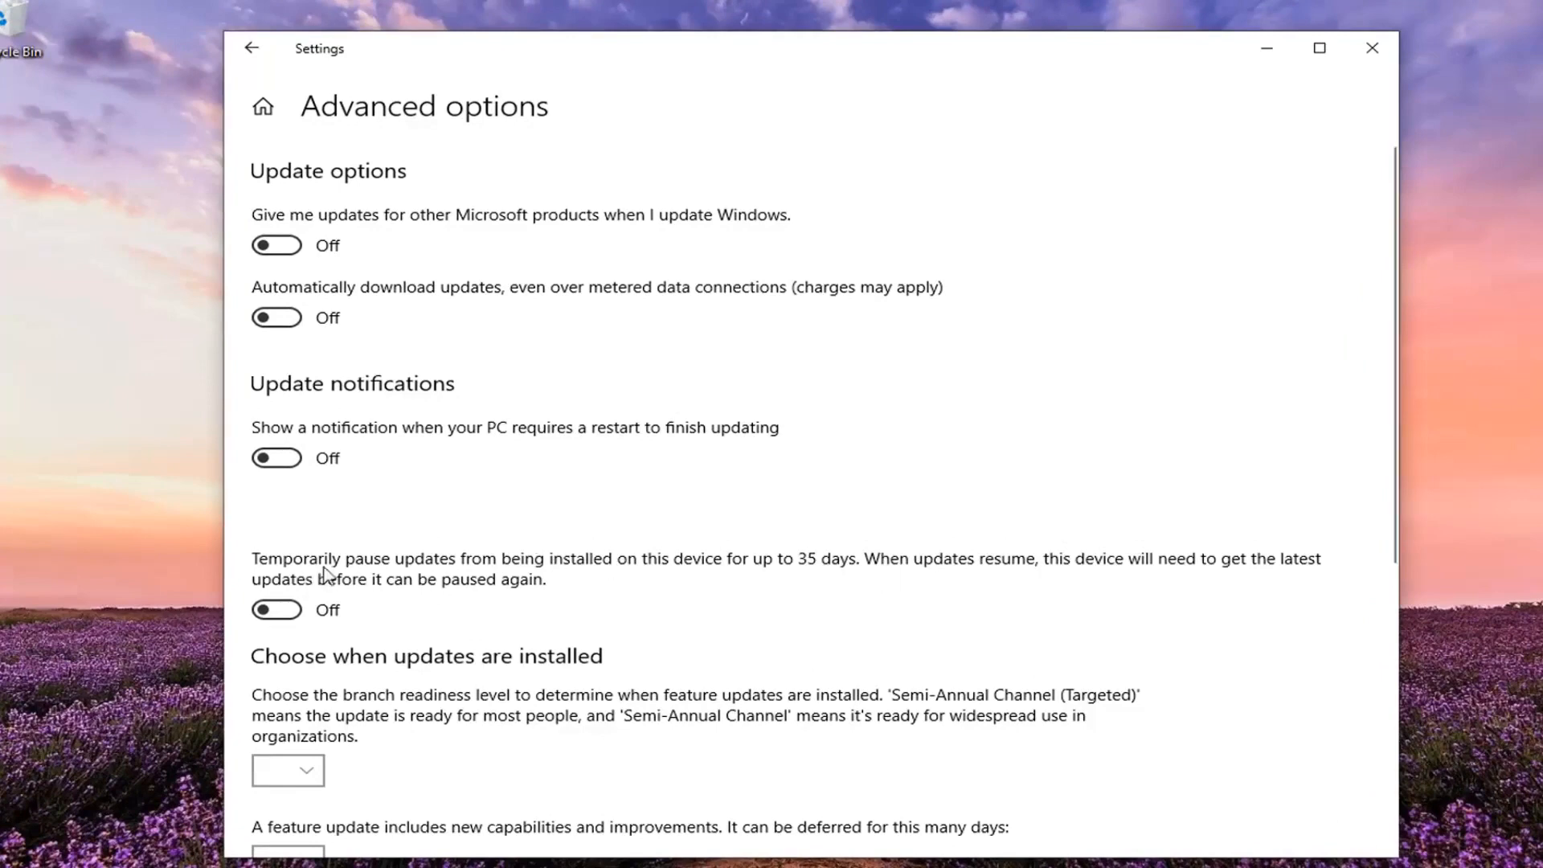
mouse_move(835, 553)
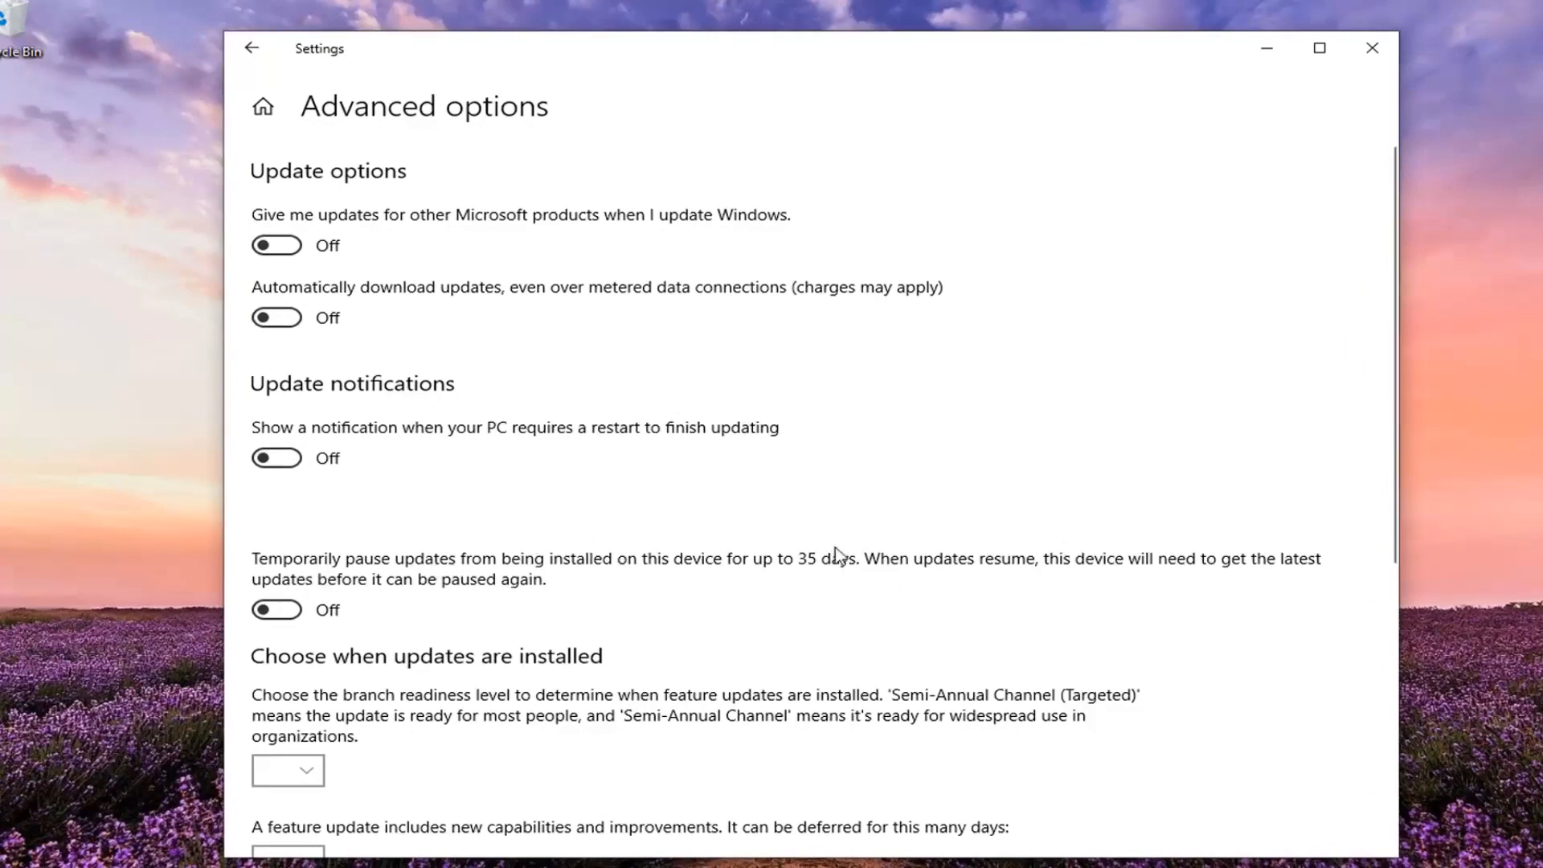
mouse_move(726, 582)
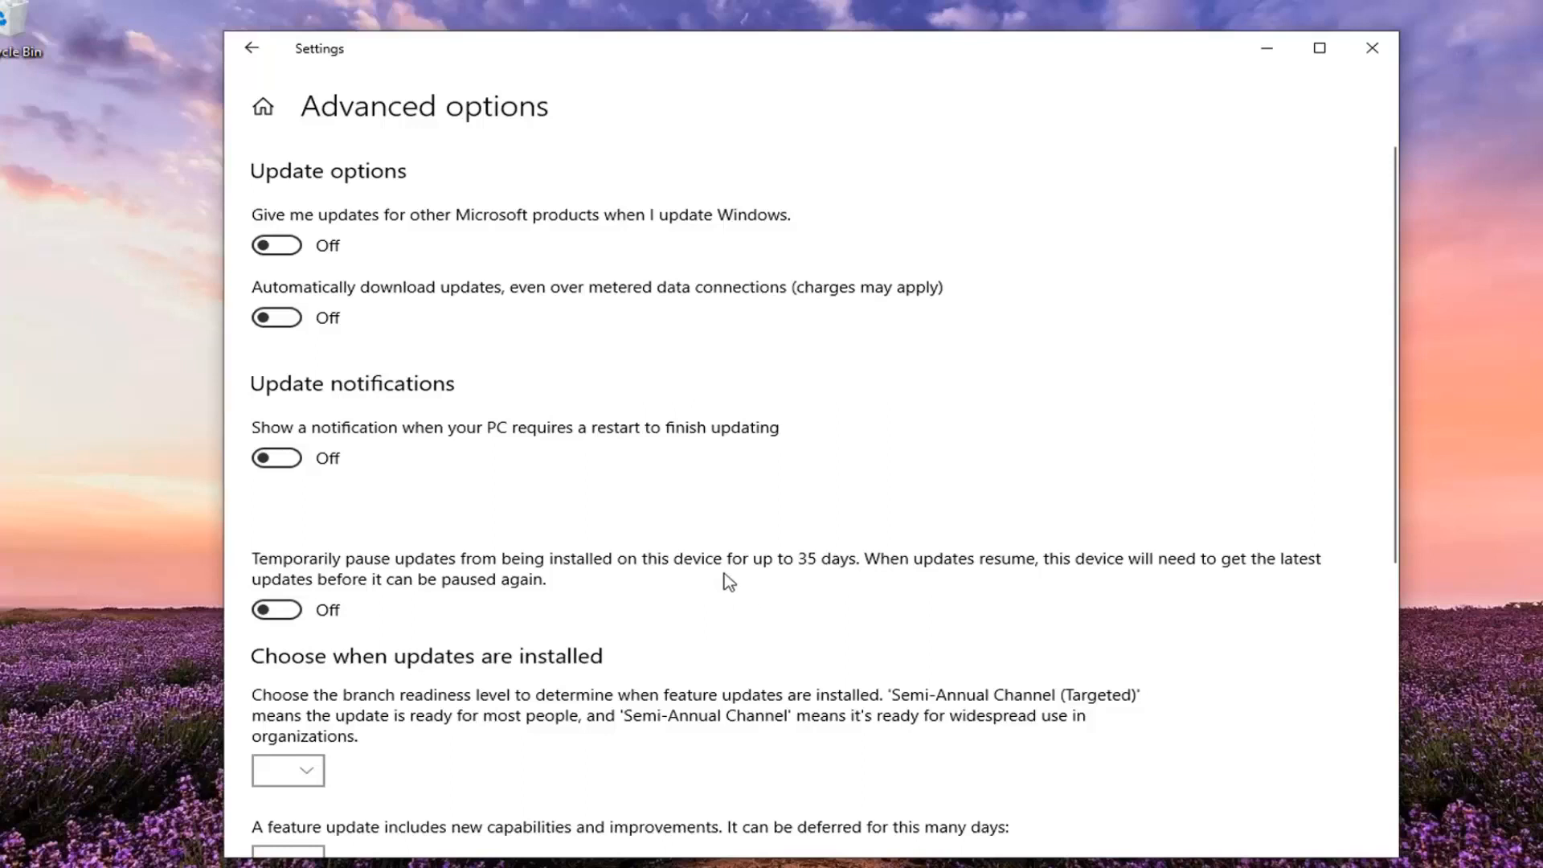
mouse_move(814, 572)
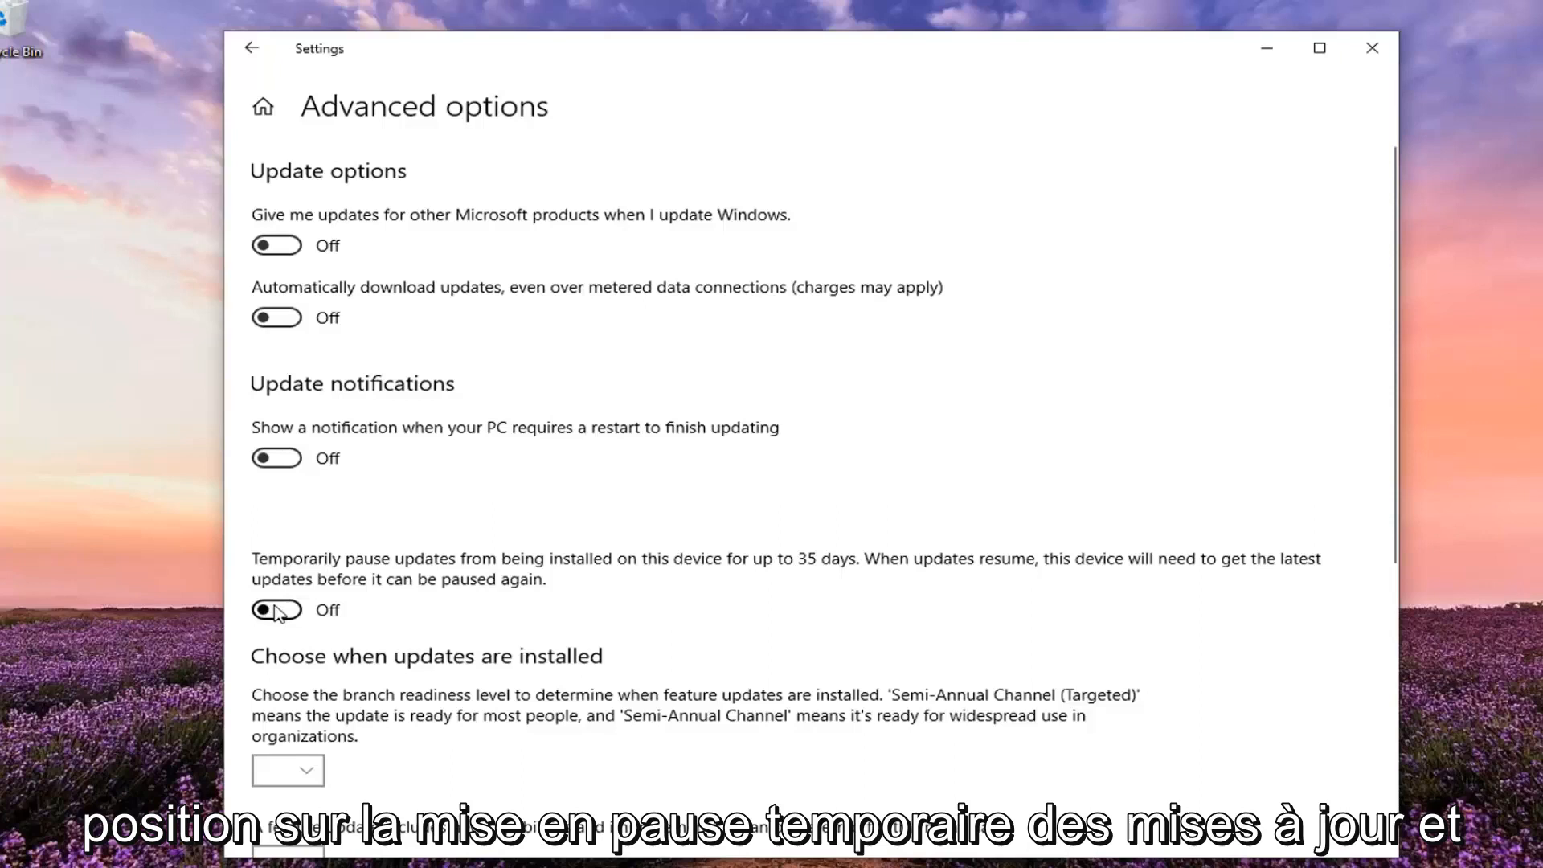
Toggle 'Temporarily pause updates' on and back off, then close Settings
click(276, 610)
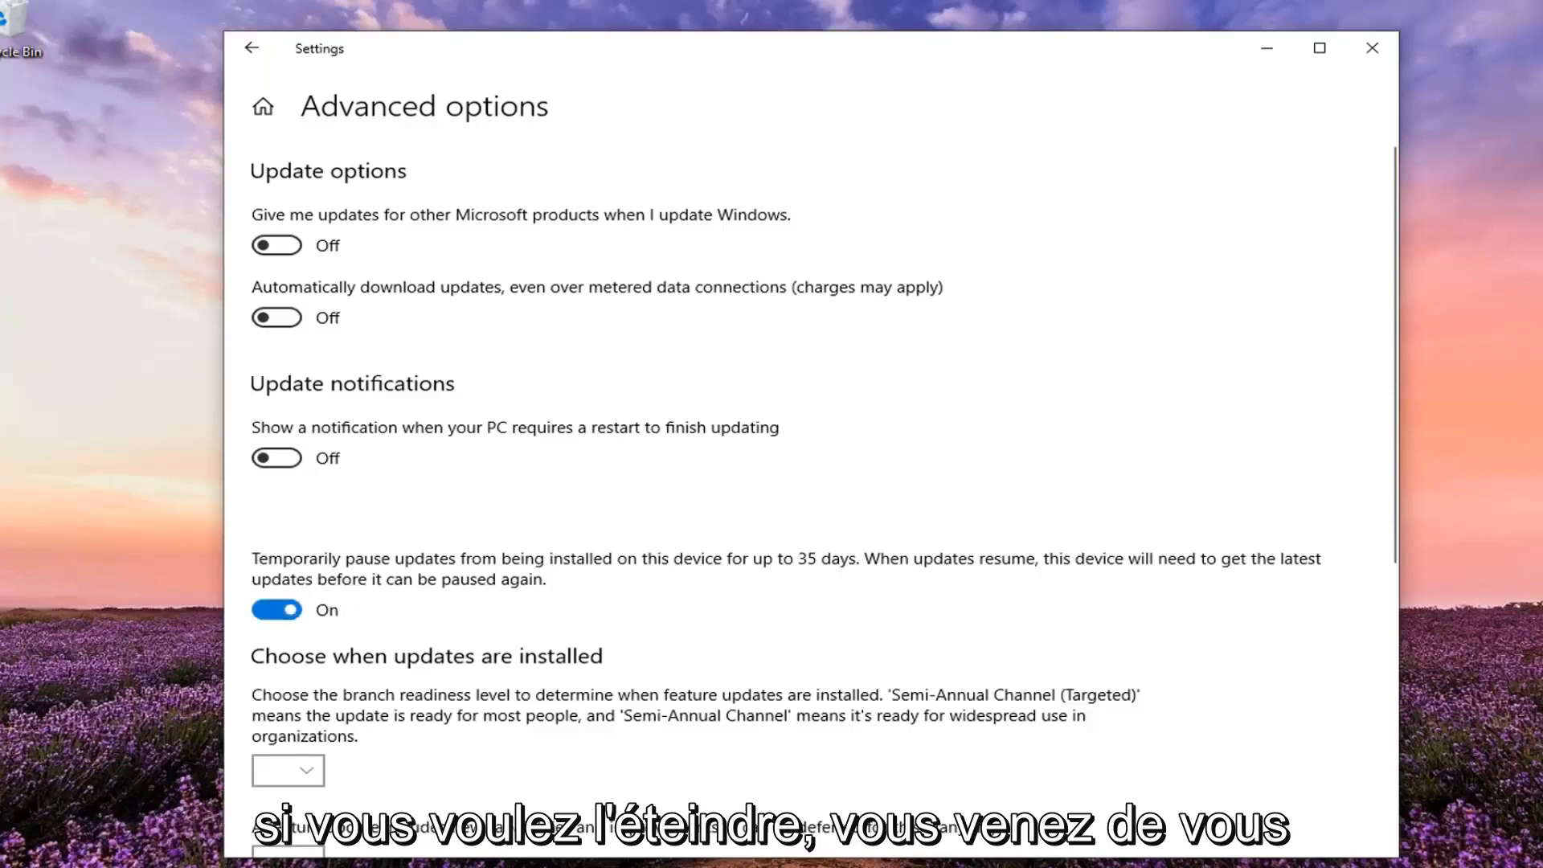
click(276, 611)
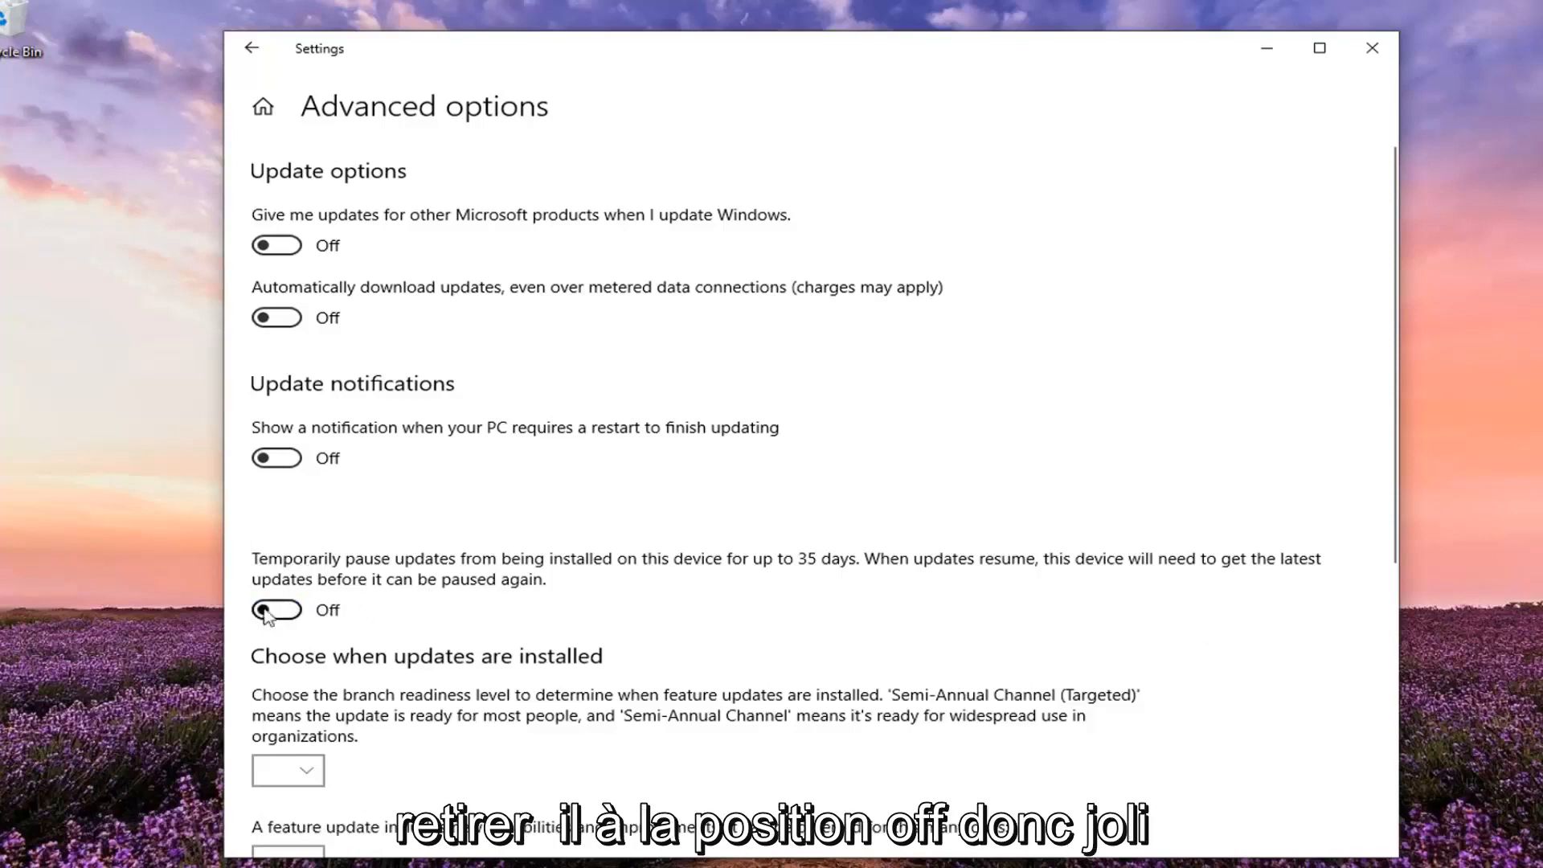
mouse_move(746, 501)
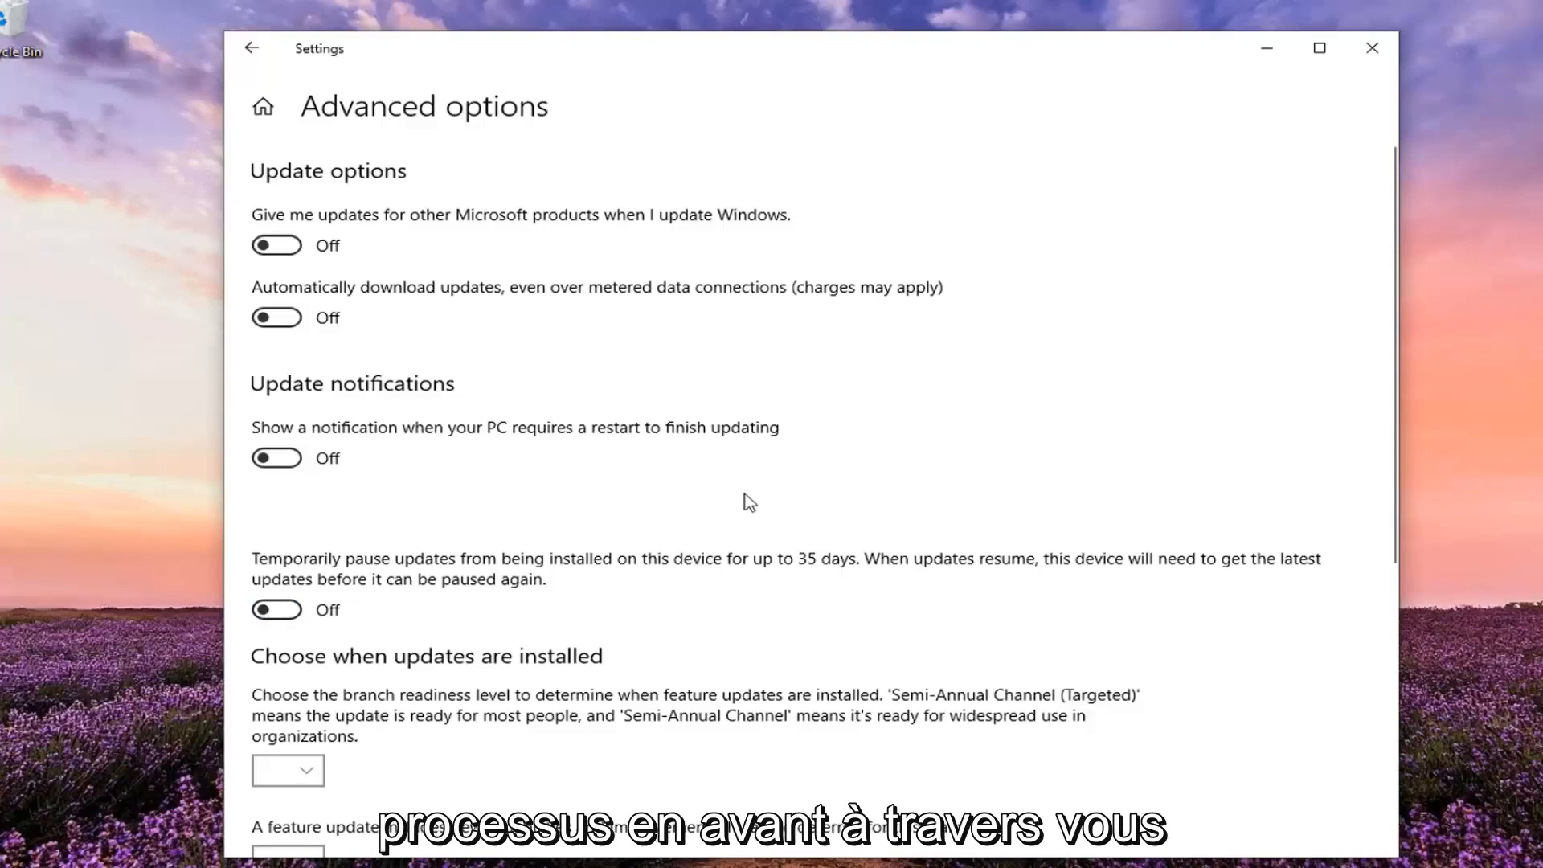
click(1369, 47)
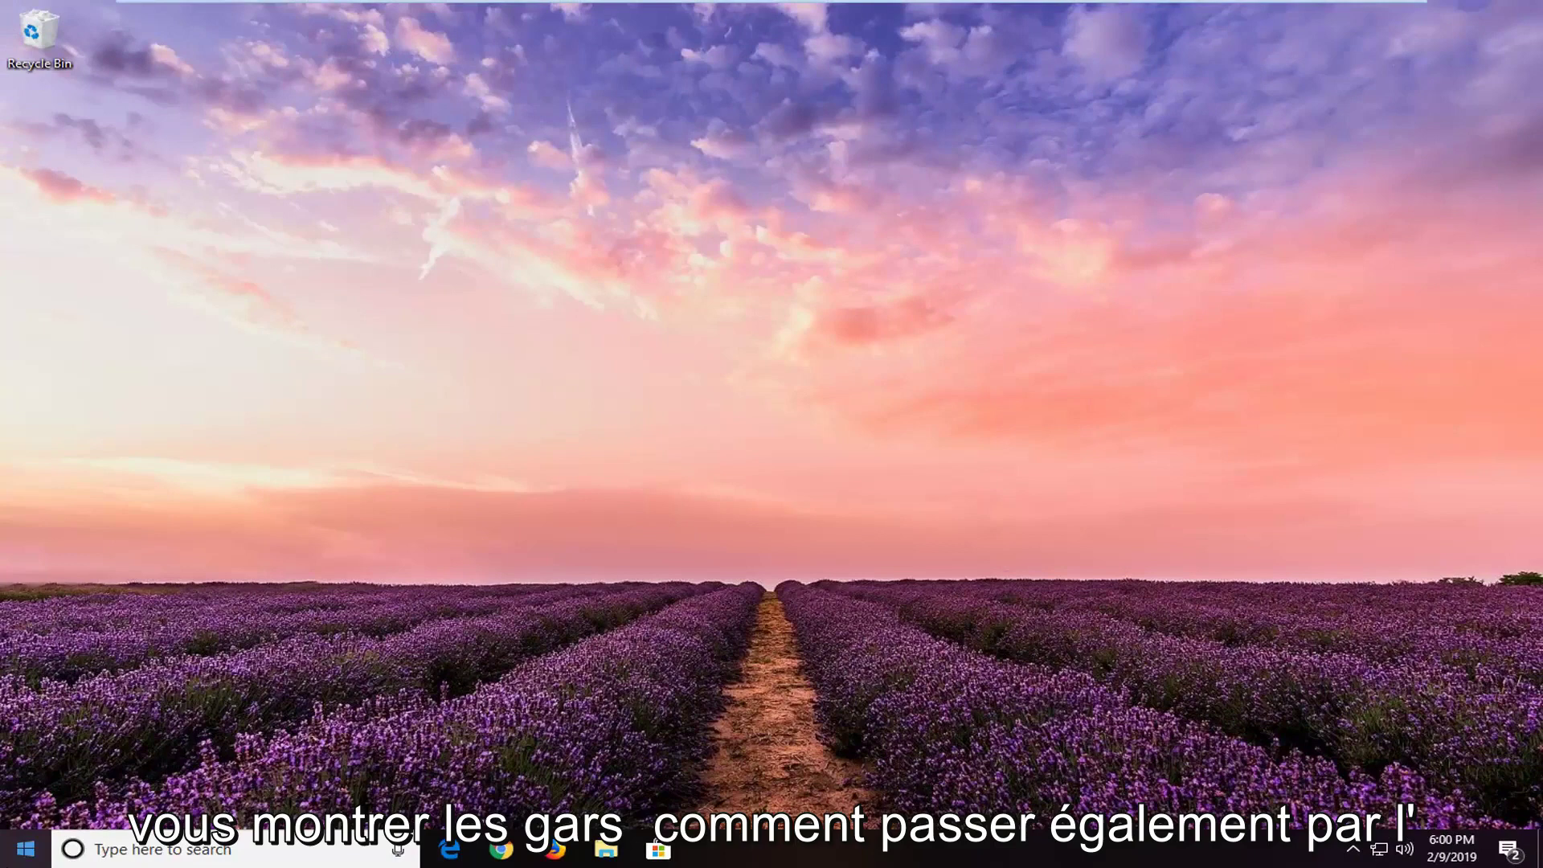
Search Start for 'local group pol' and launch the Edit group policy best match
click(32, 849)
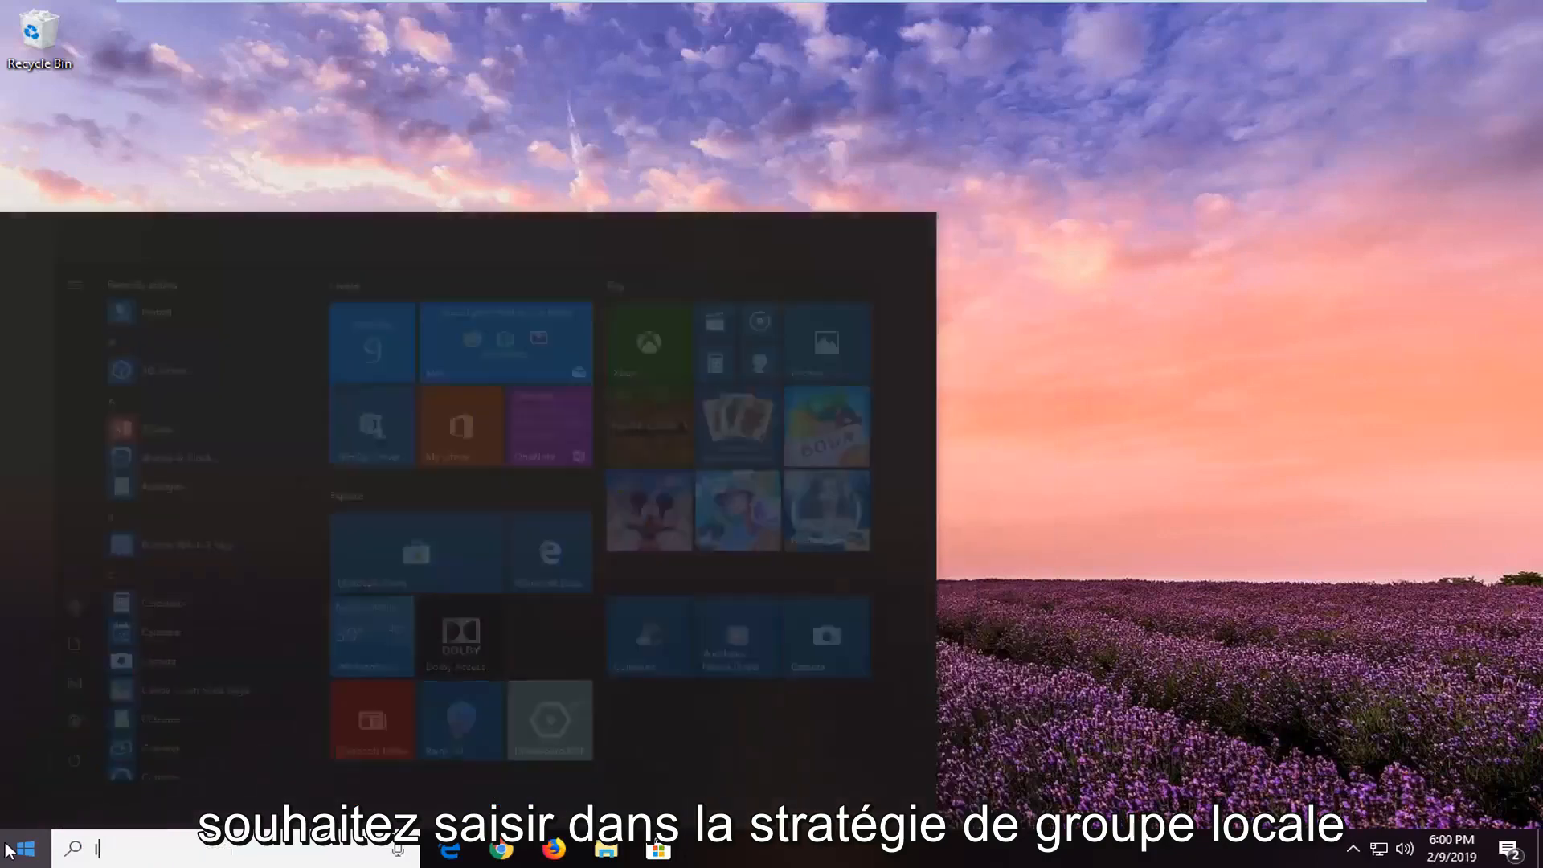
text(local group policy)
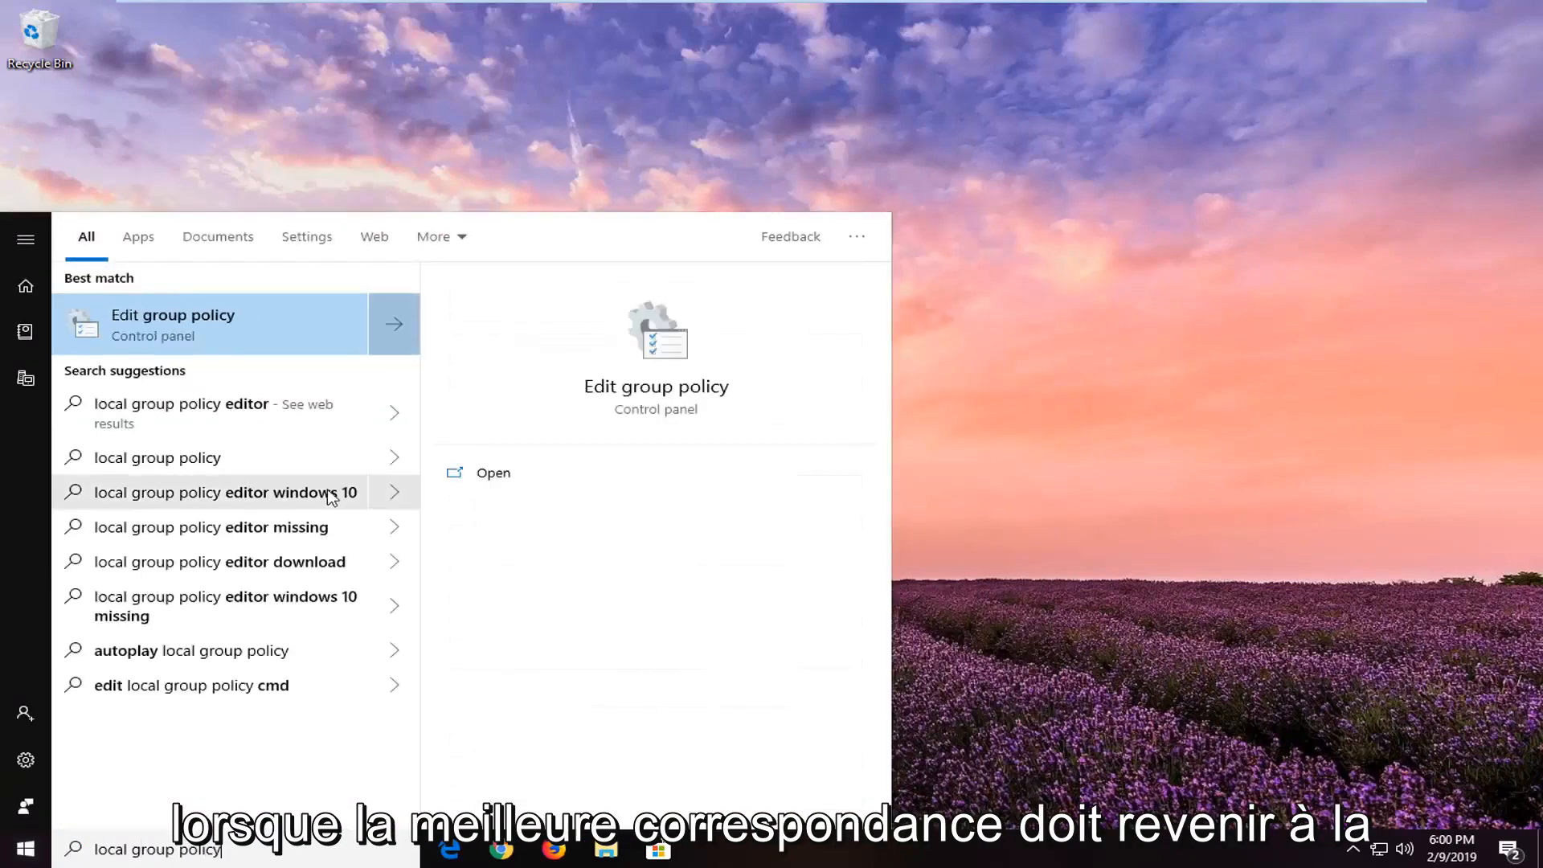
mouse_move(190, 336)
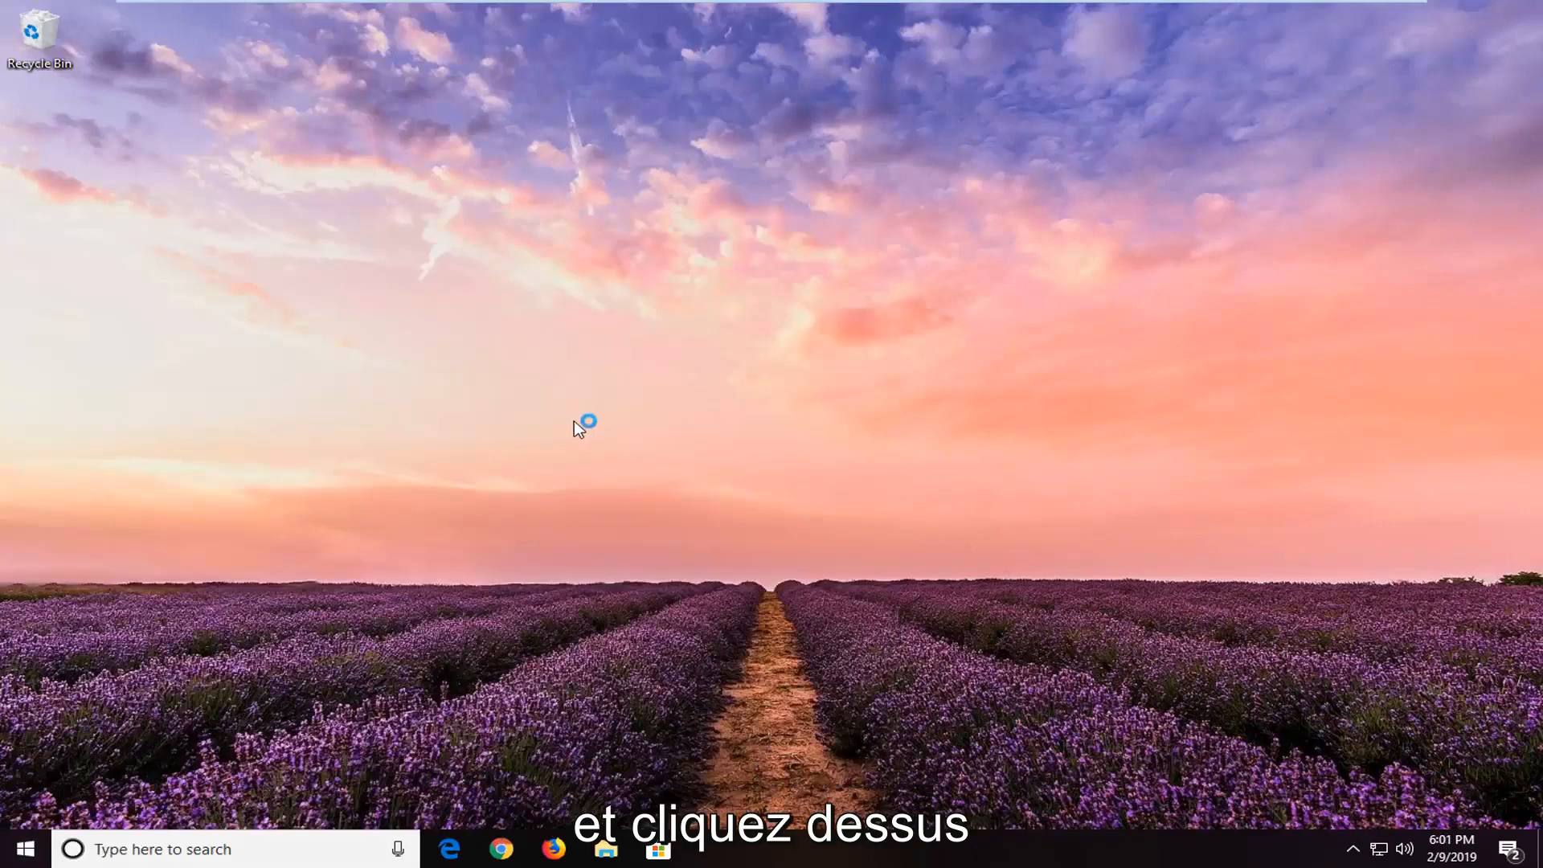
click(580, 424)
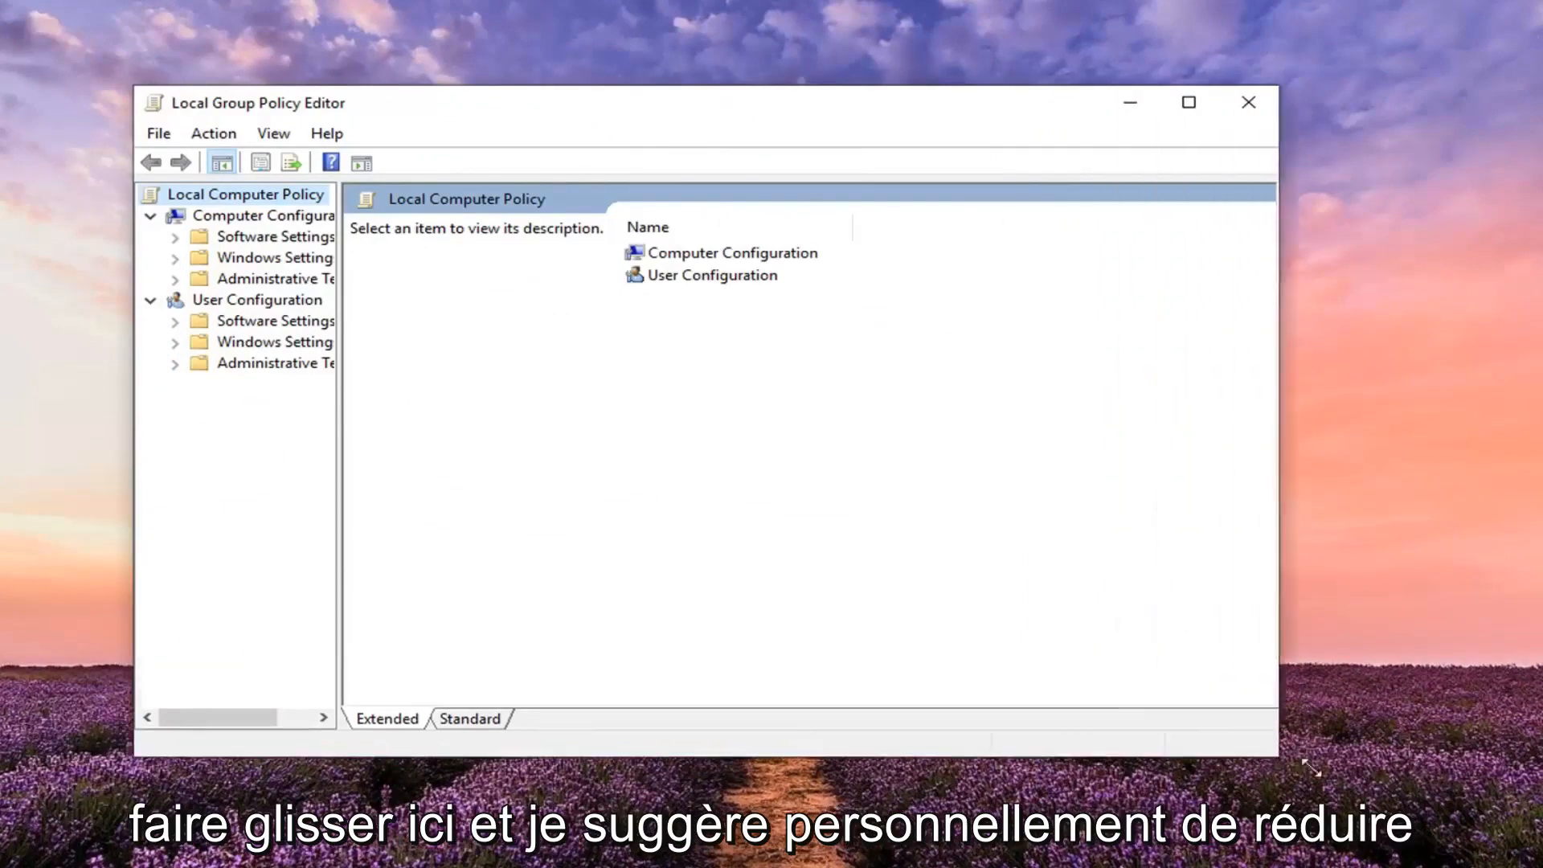
Enlarge the editor window, collapse User Configuration and expand Computer Configuration
drag(1313, 757, 1397, 778)
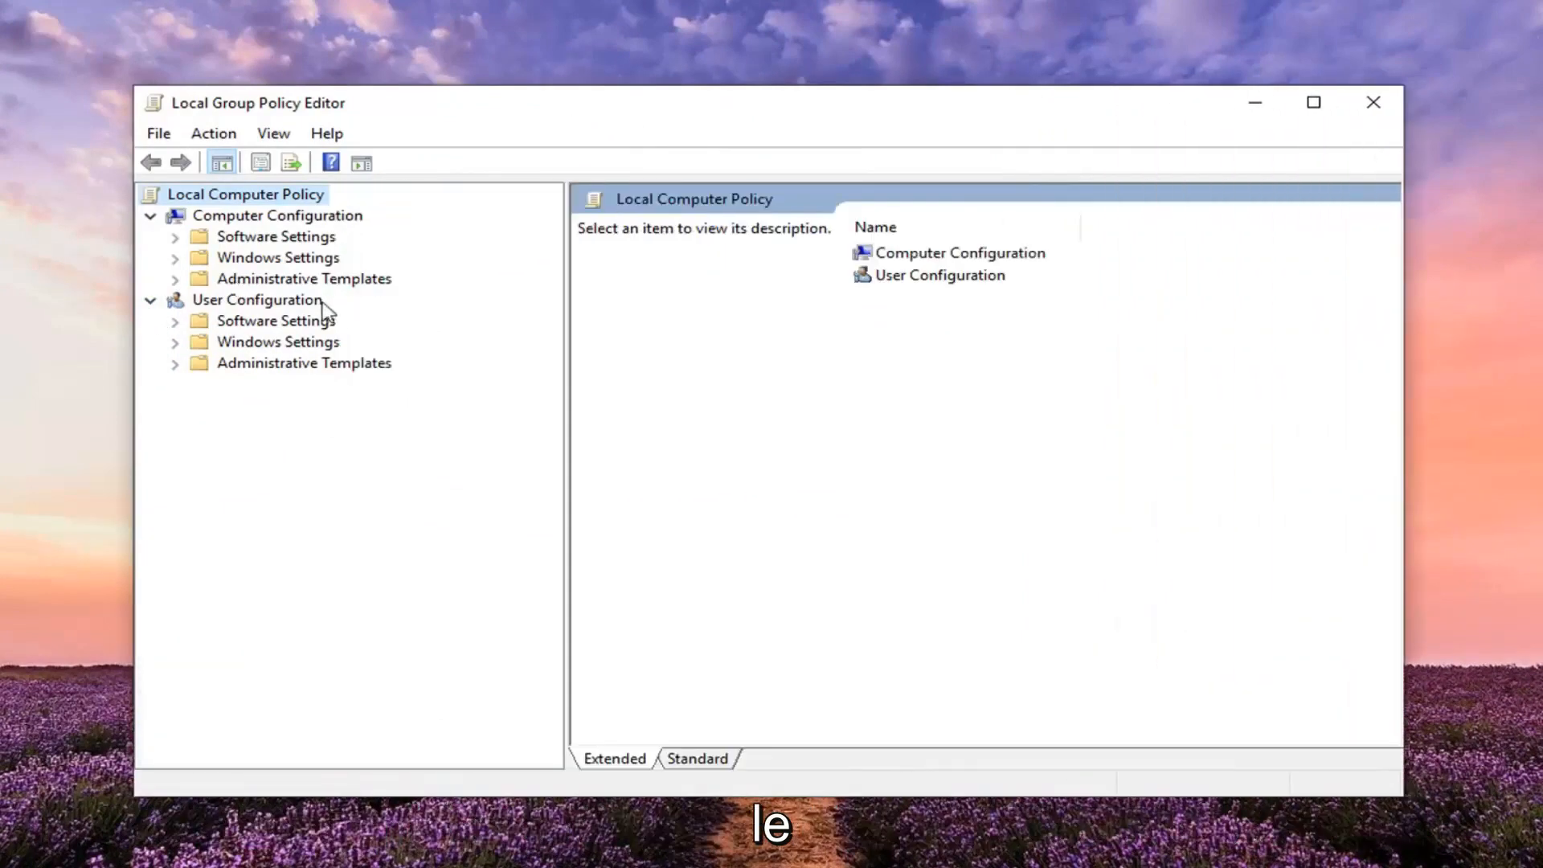
click(257, 298)
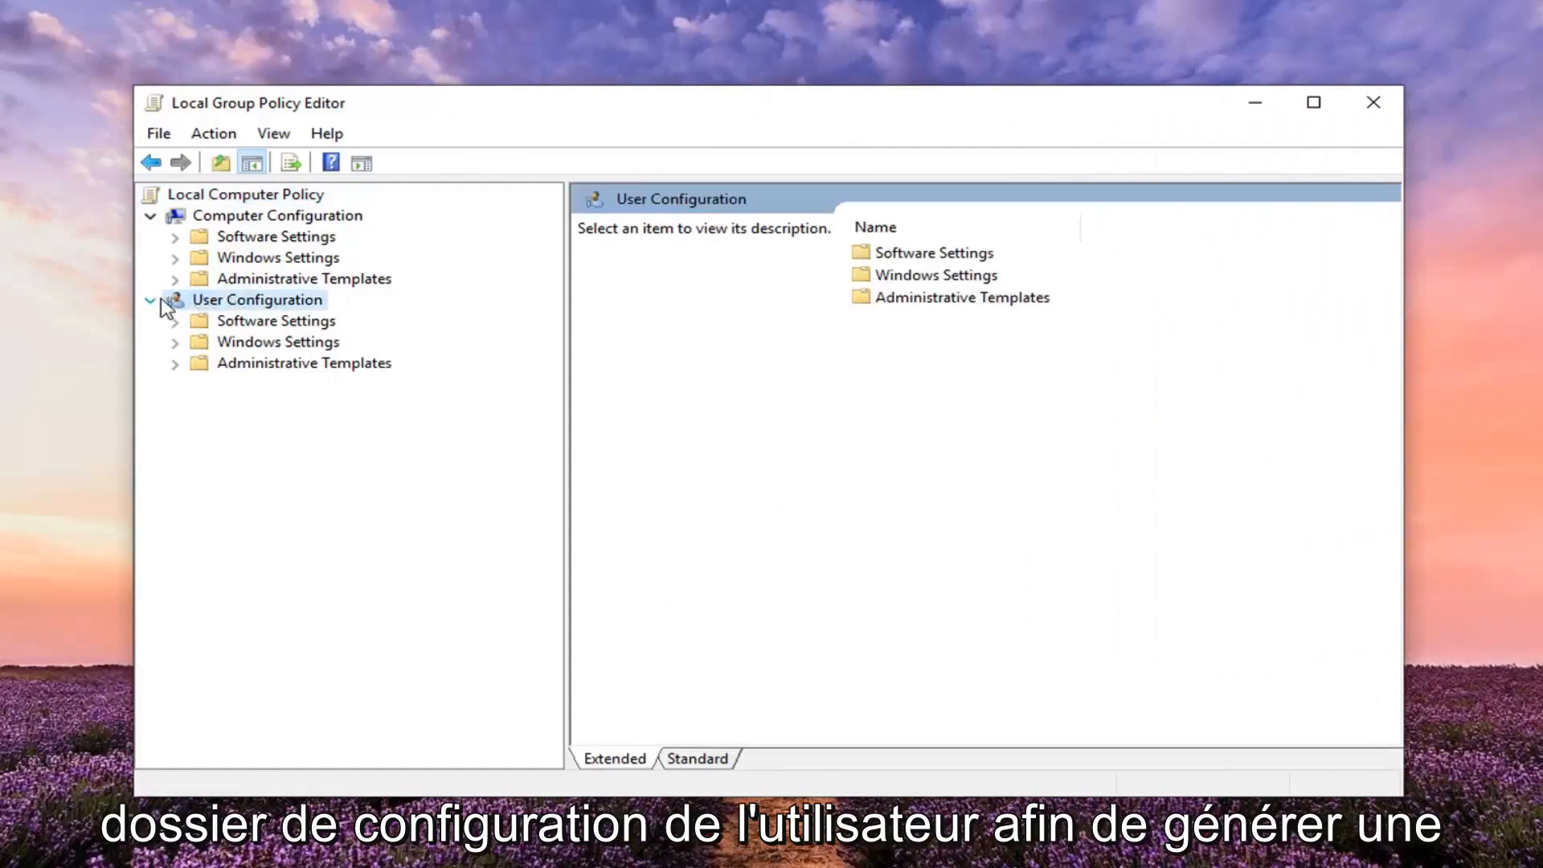
click(150, 299)
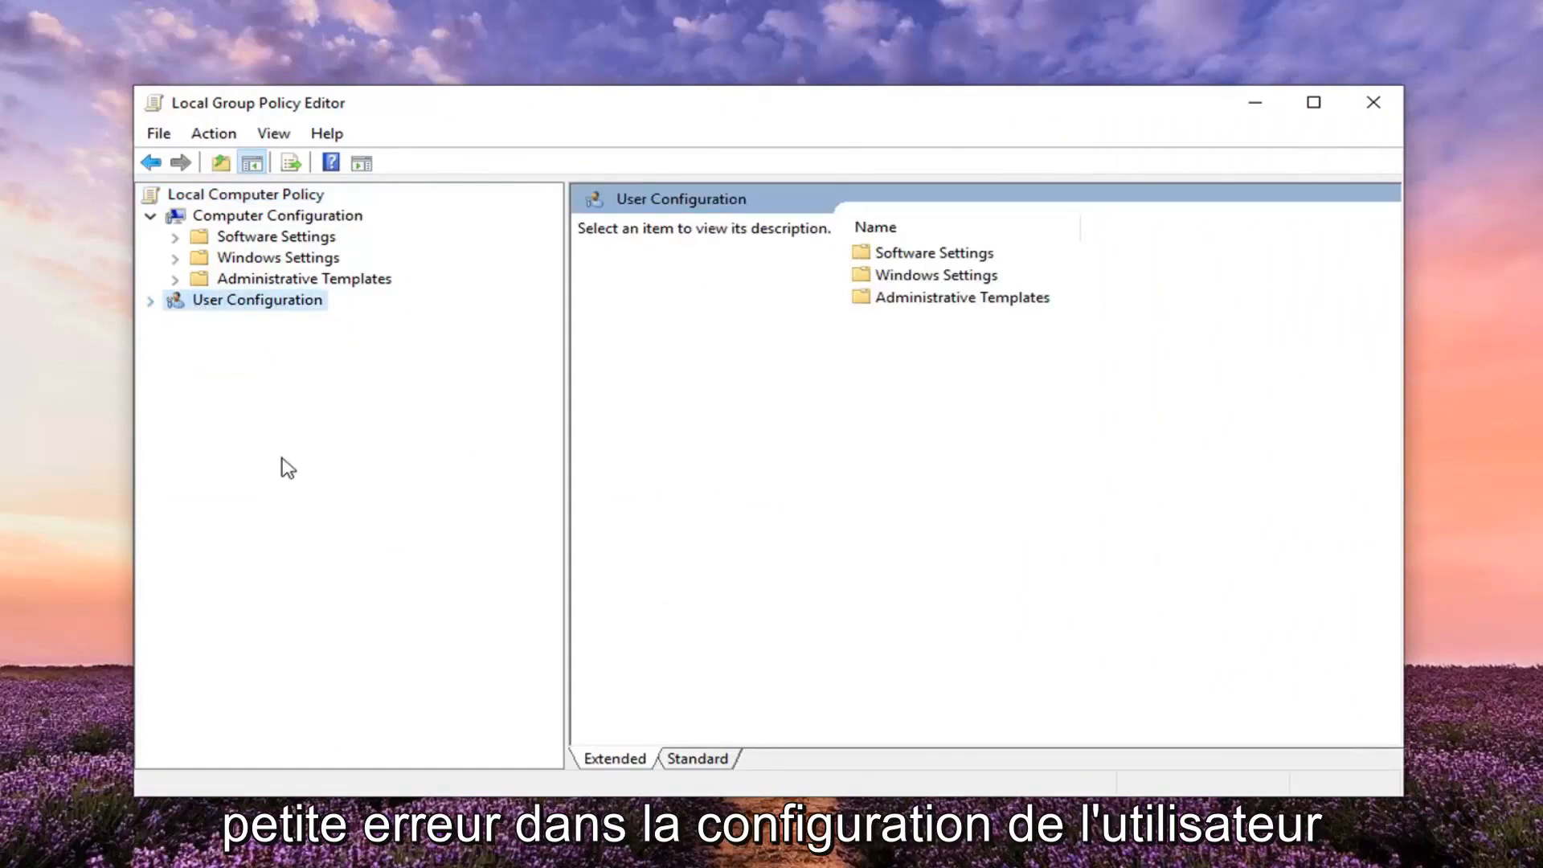
click(249, 216)
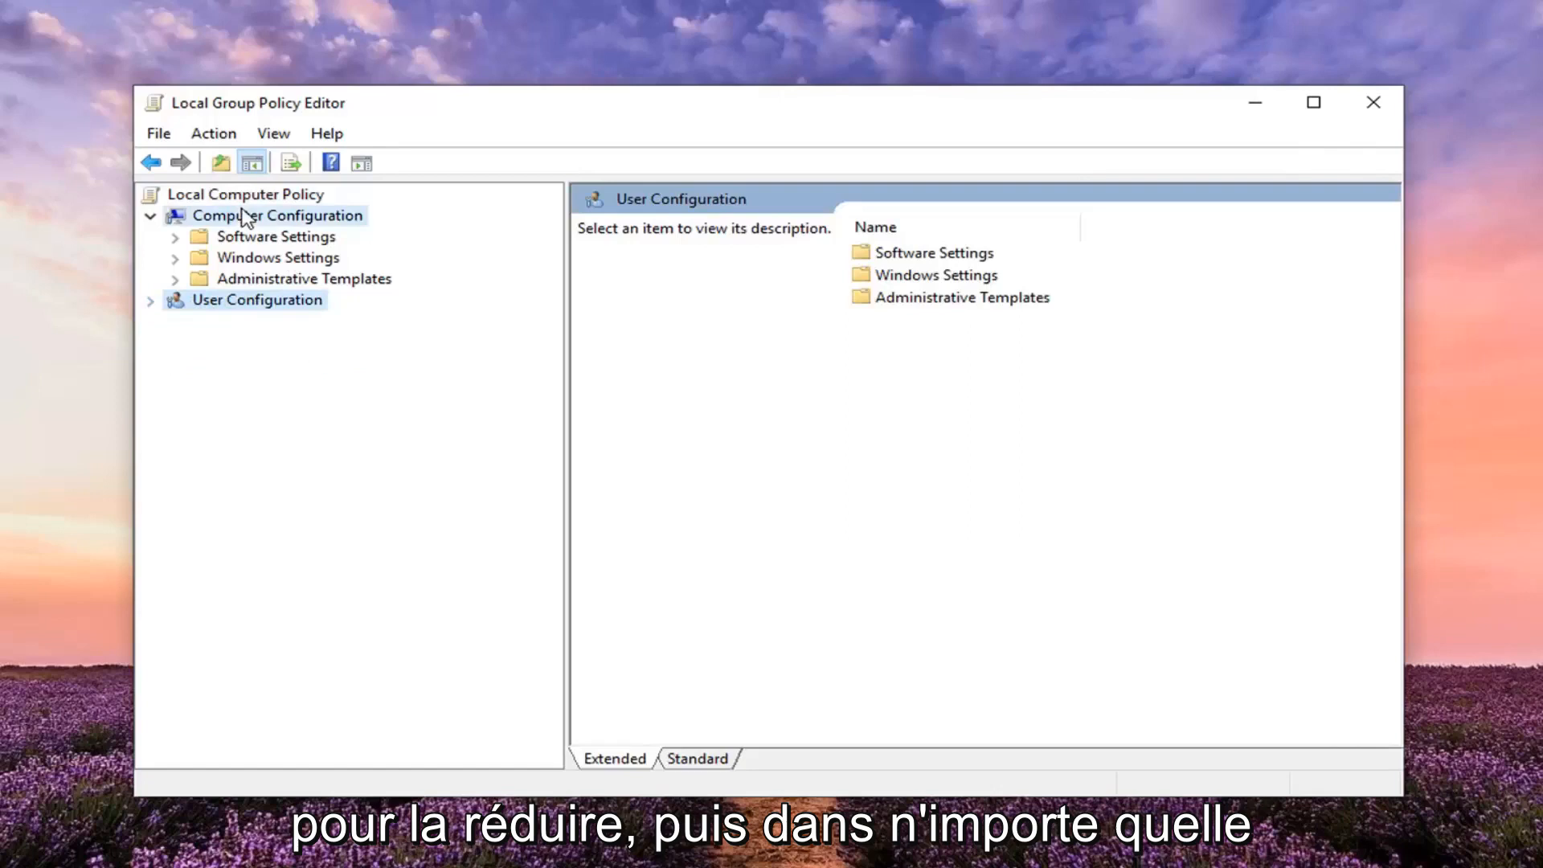
click(276, 215)
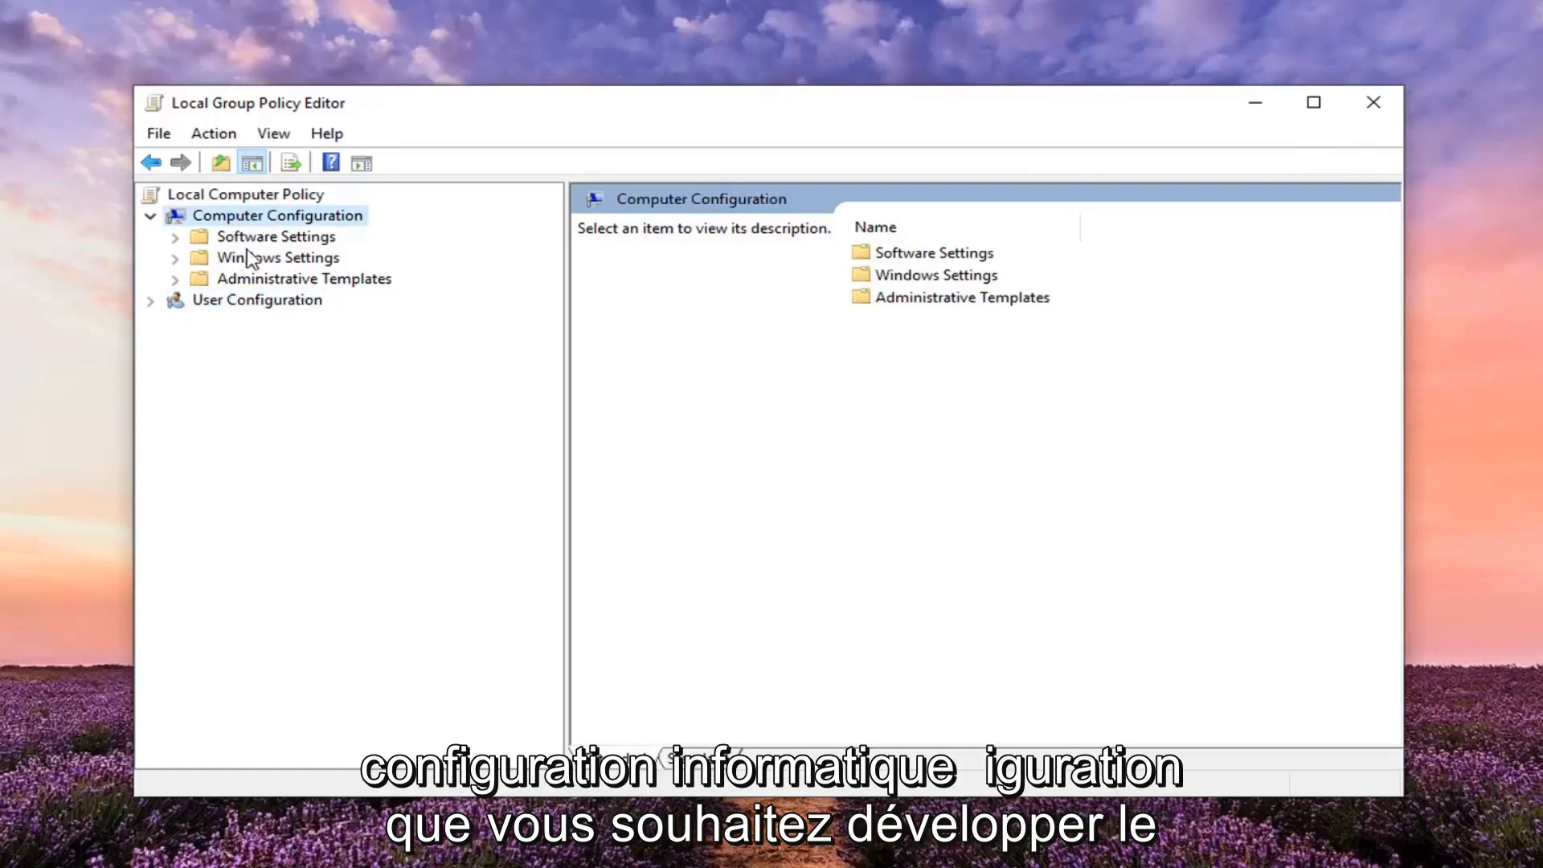
Expand Administrative Templates > Windows Components and scroll down to Windows Update
click(302, 279)
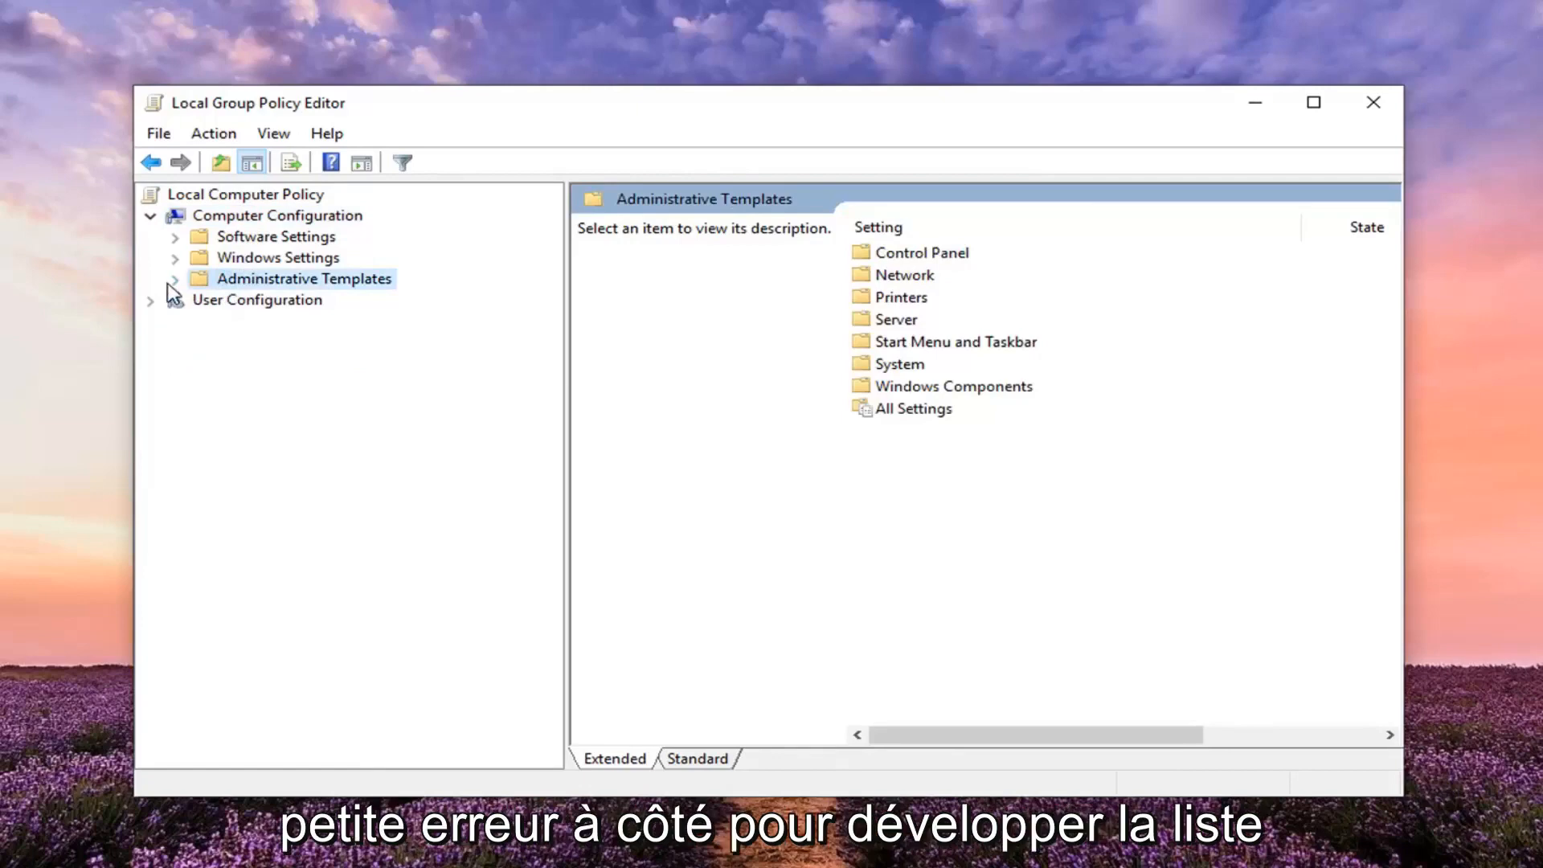
click(174, 279)
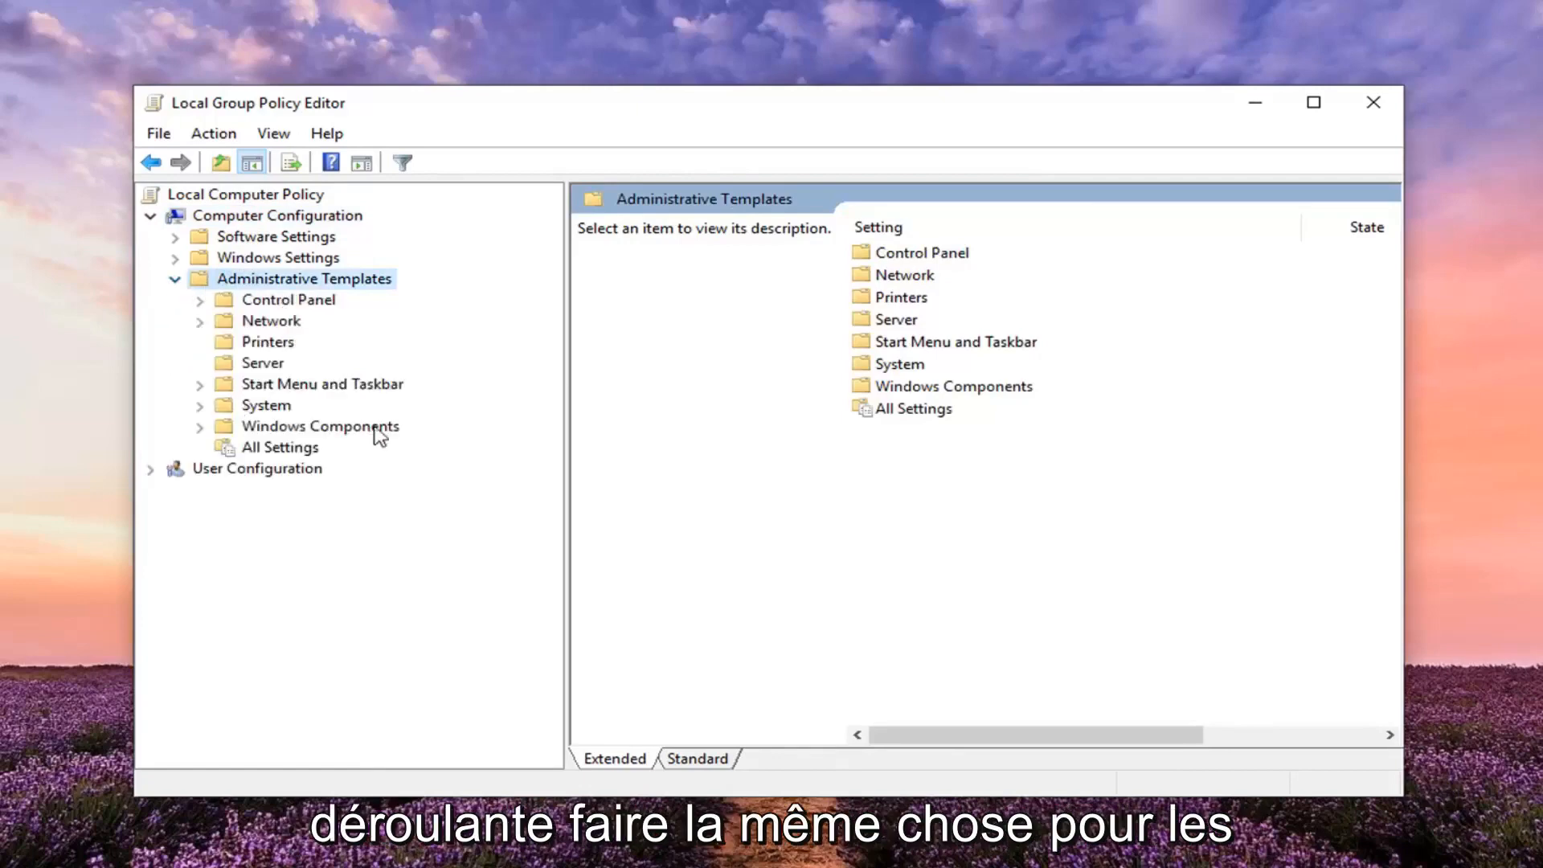
click(318, 426)
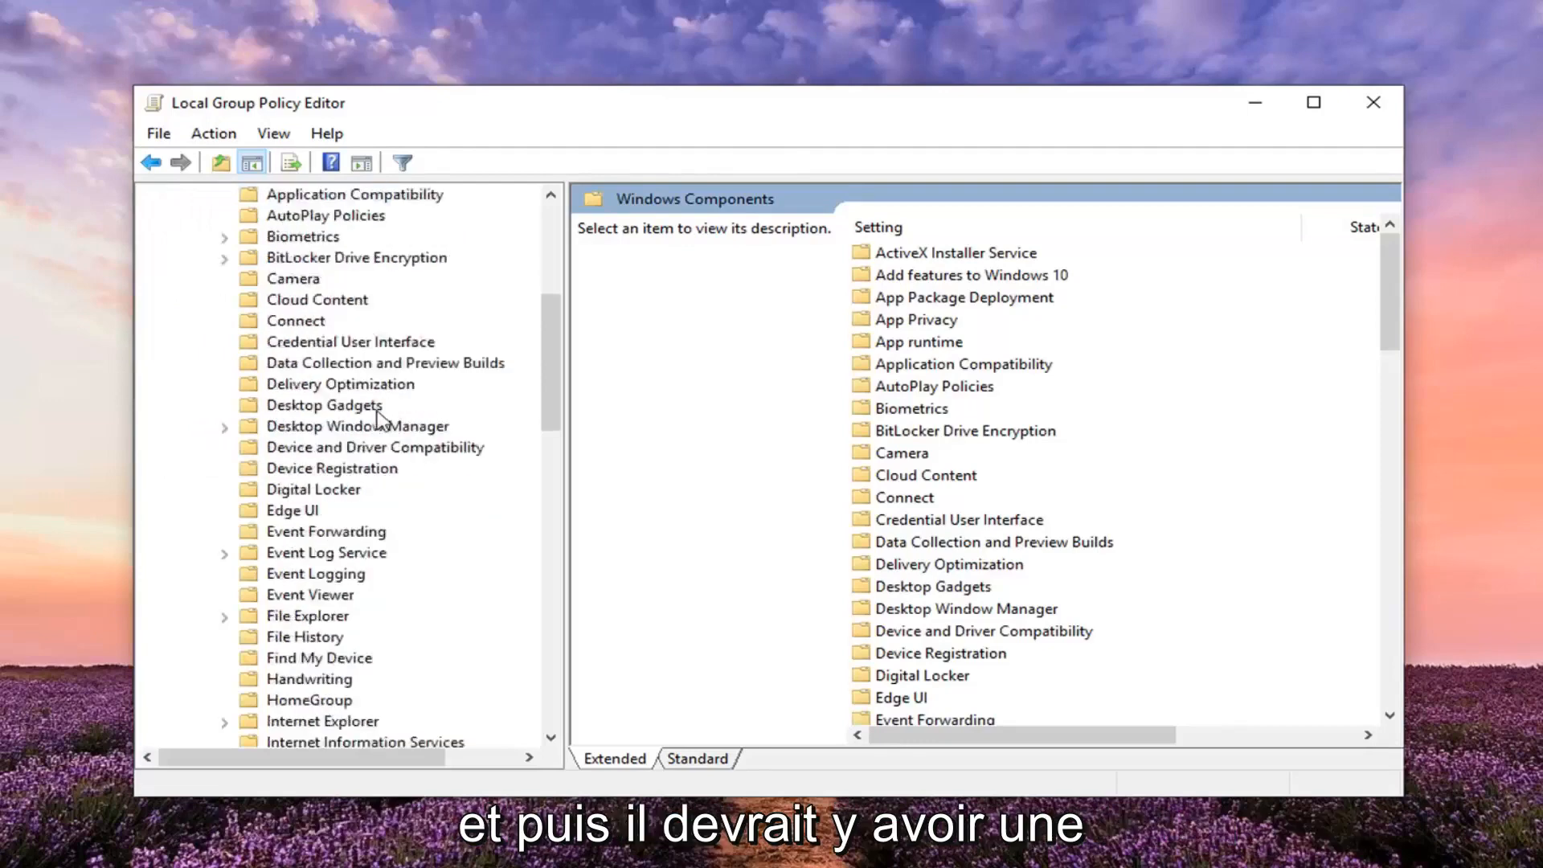
scroll(down, 3)
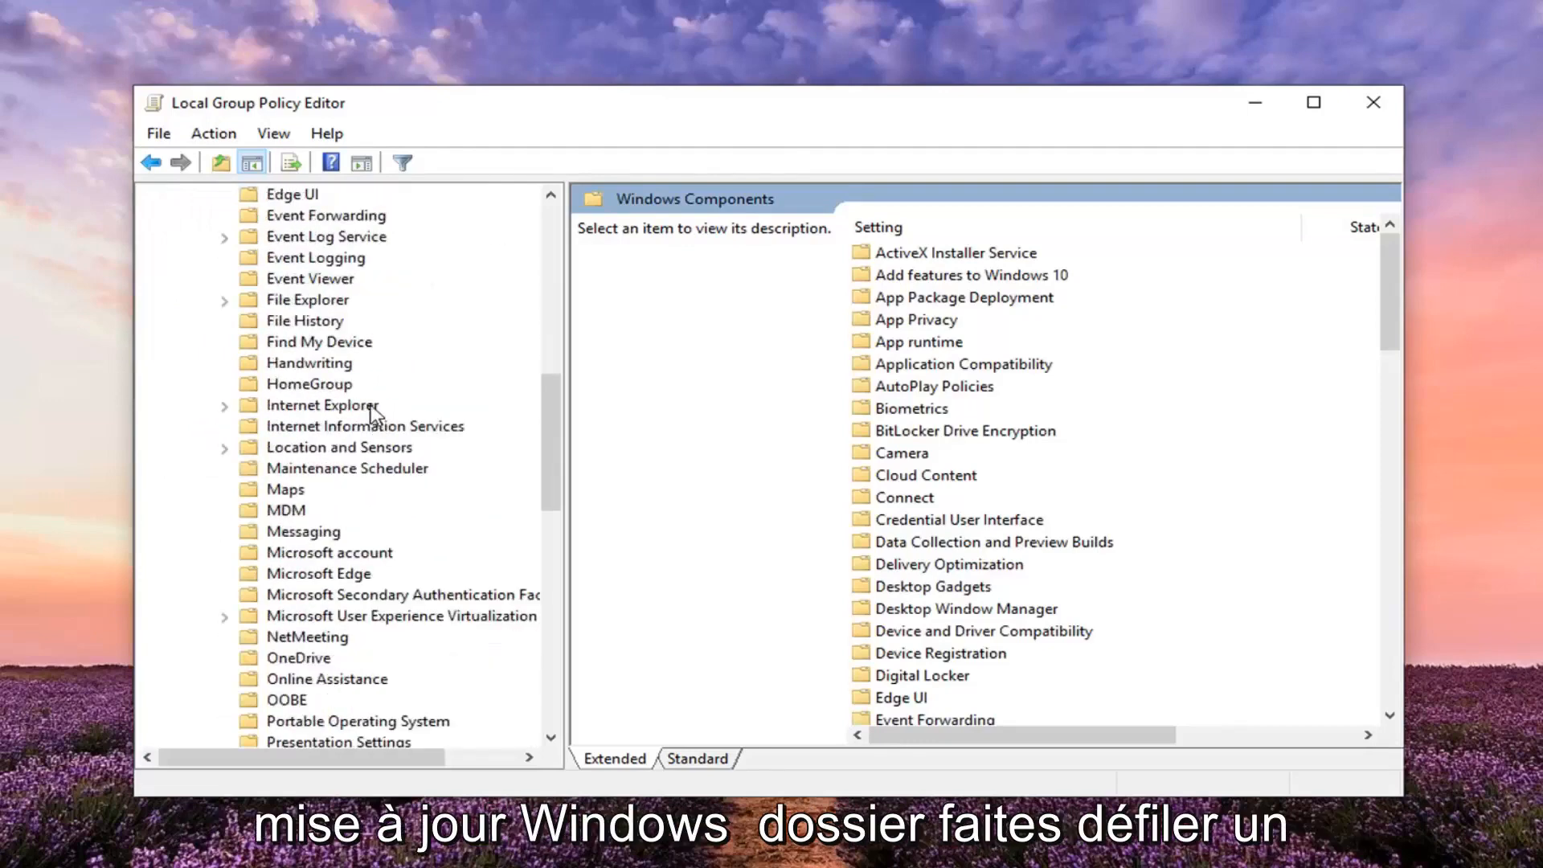
scroll(down, 3)
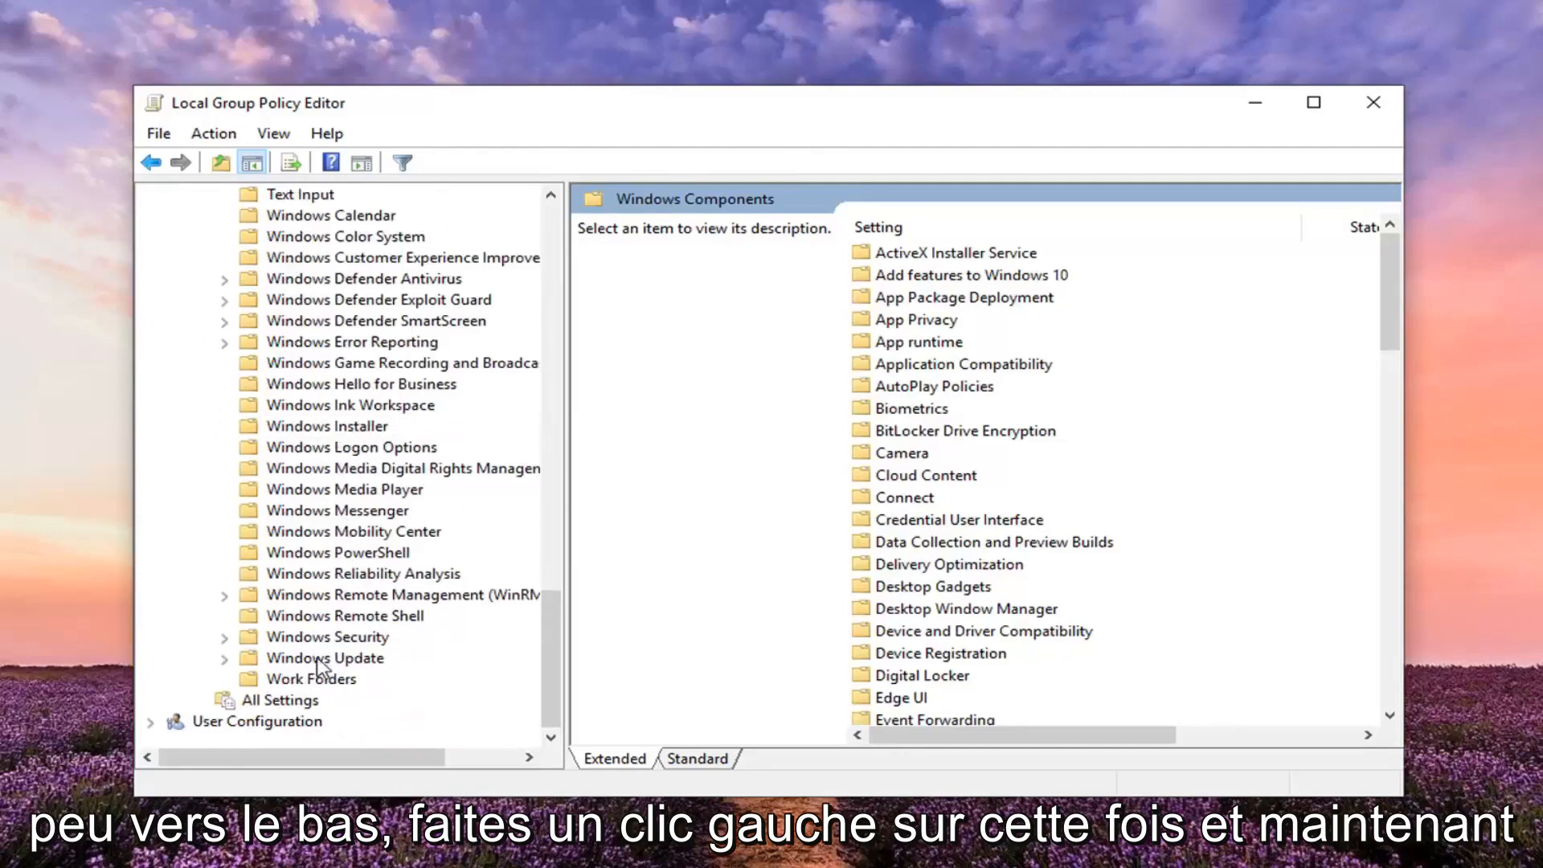
Select Windows Update and highlight the Remove access to "Pause updates" feature setting
click(321, 659)
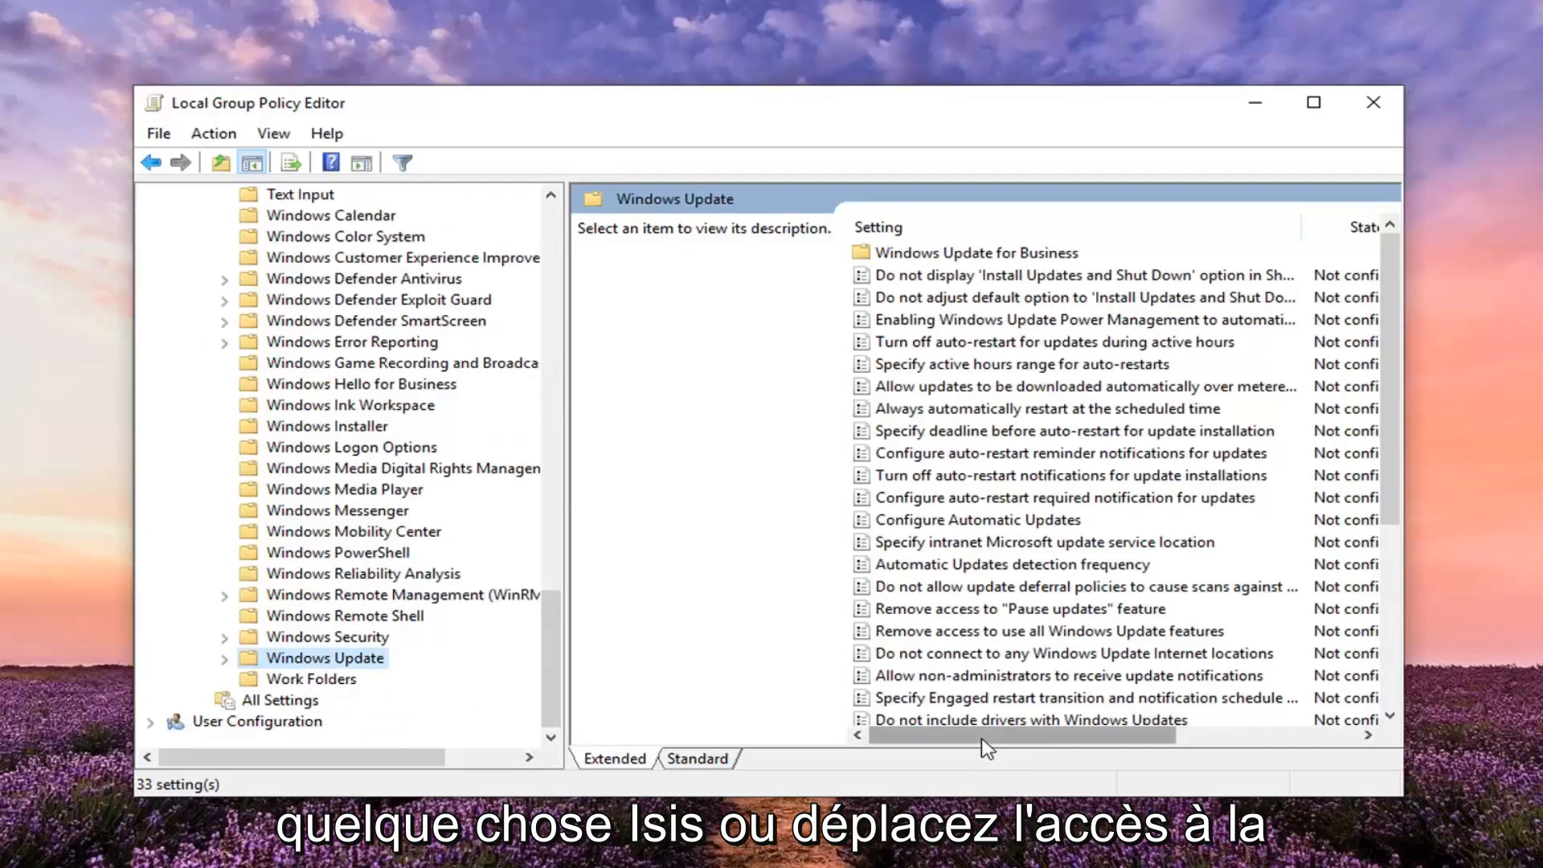
mouse_move(958, 639)
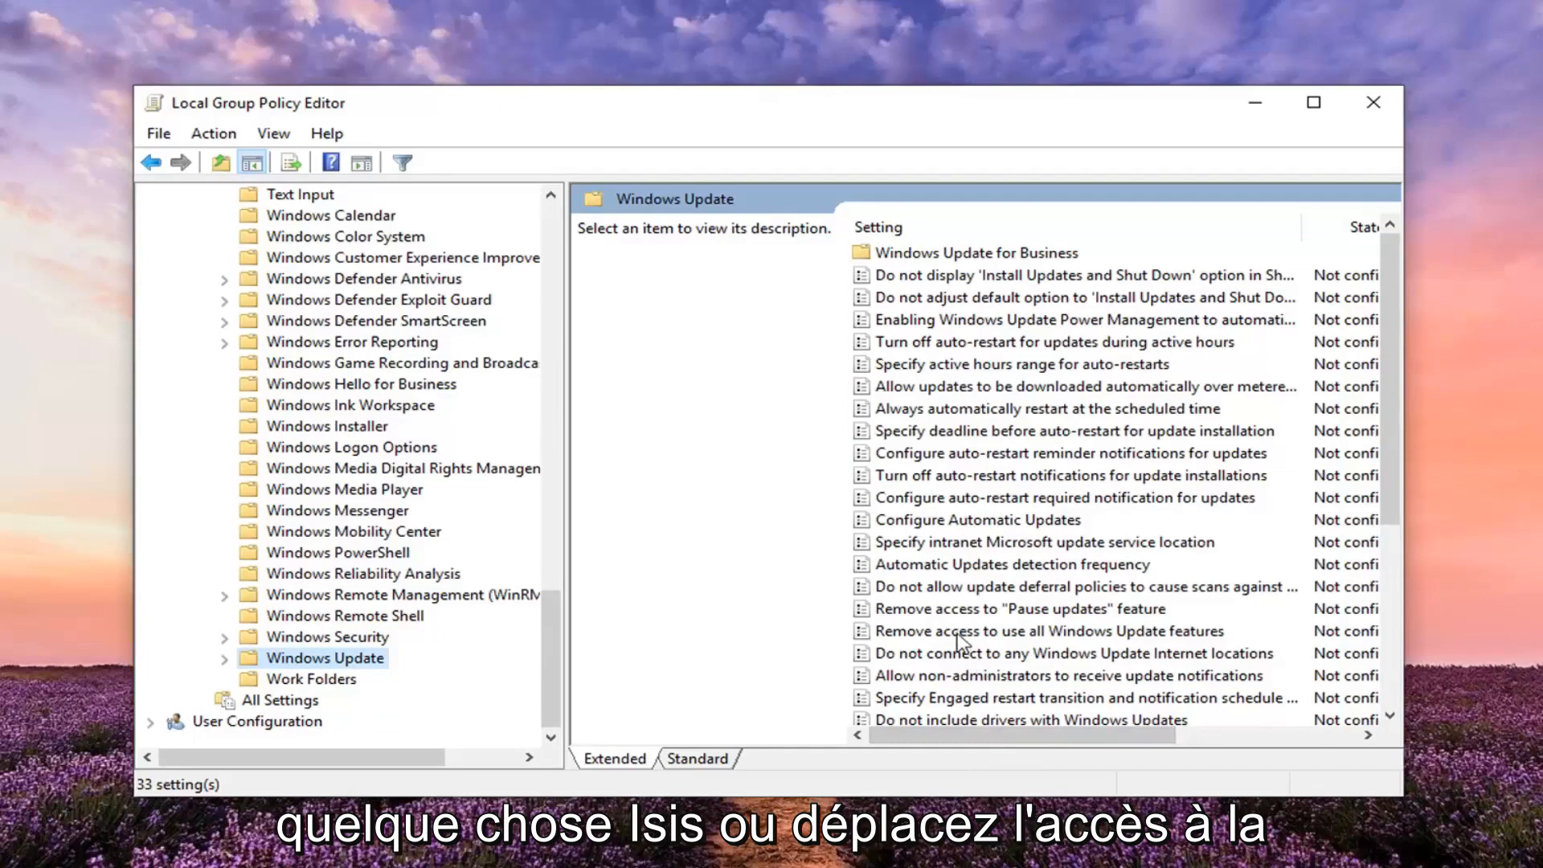
mouse_move(941, 614)
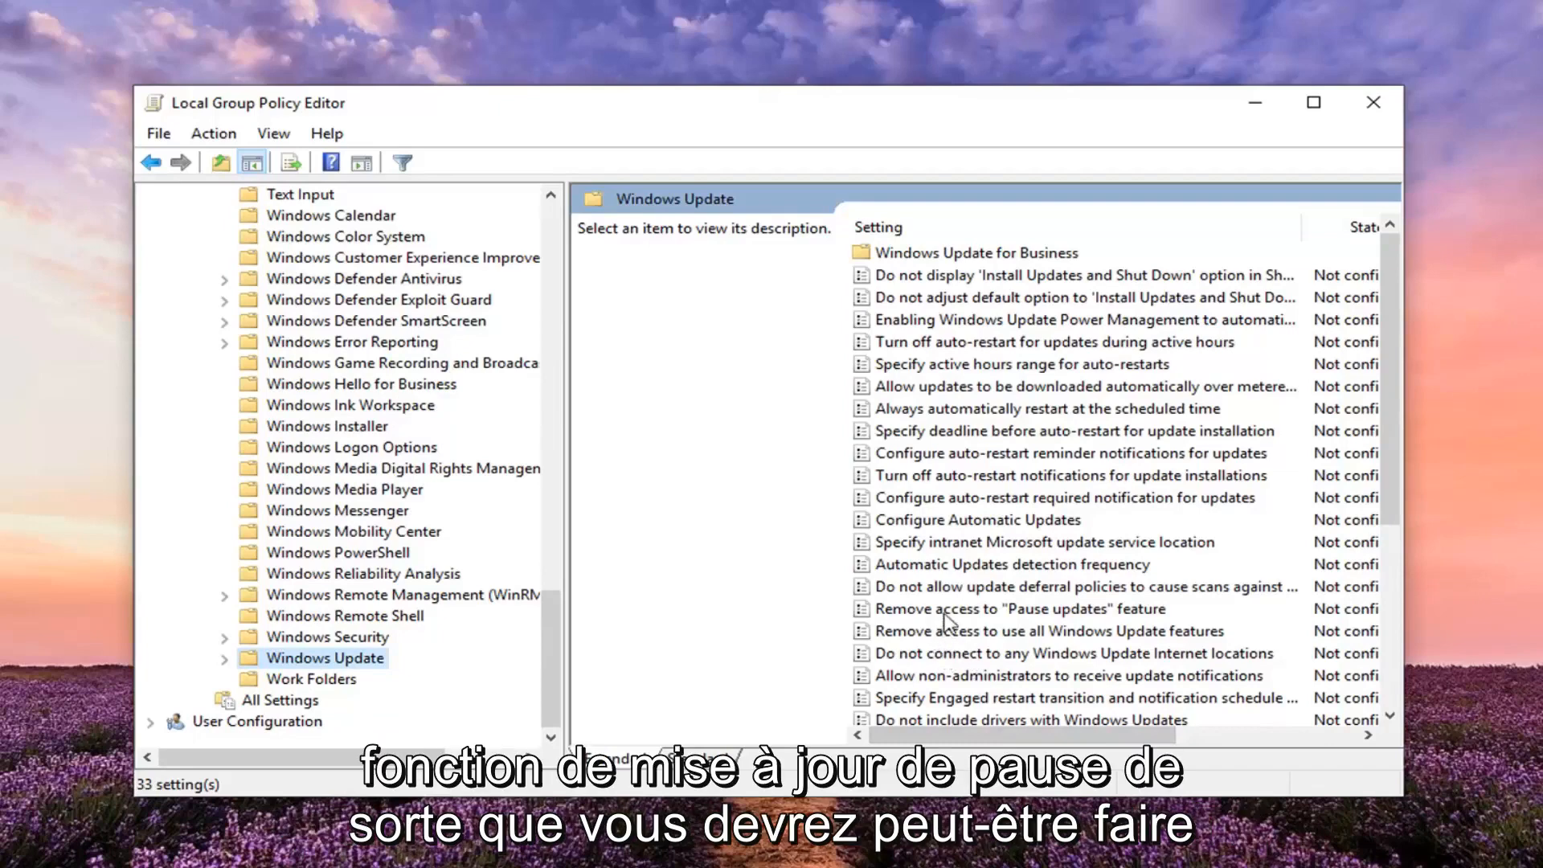
click(1019, 608)
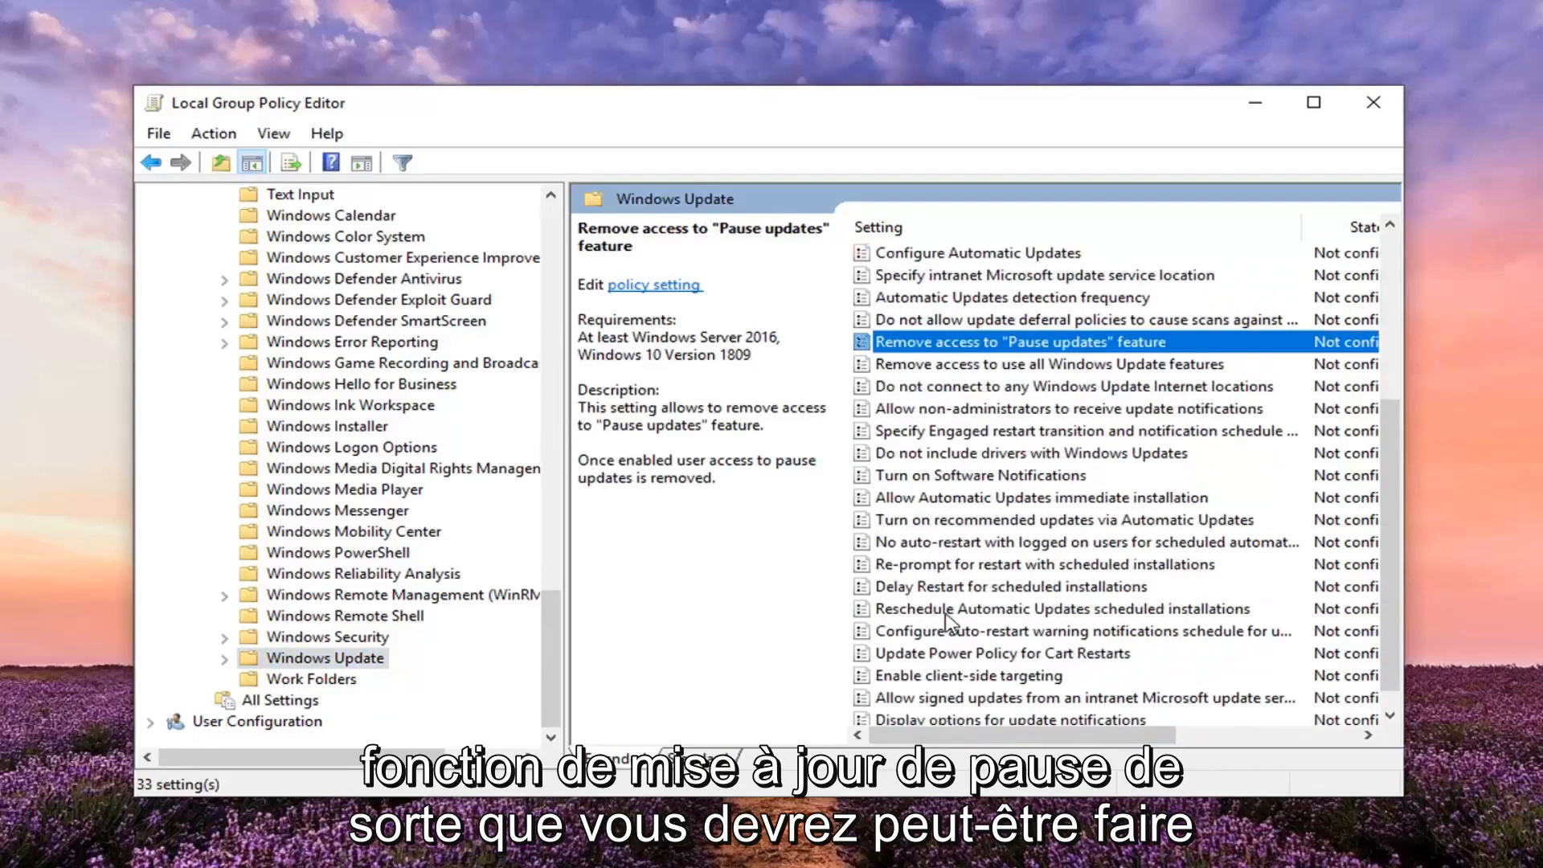
scroll(up, 3)
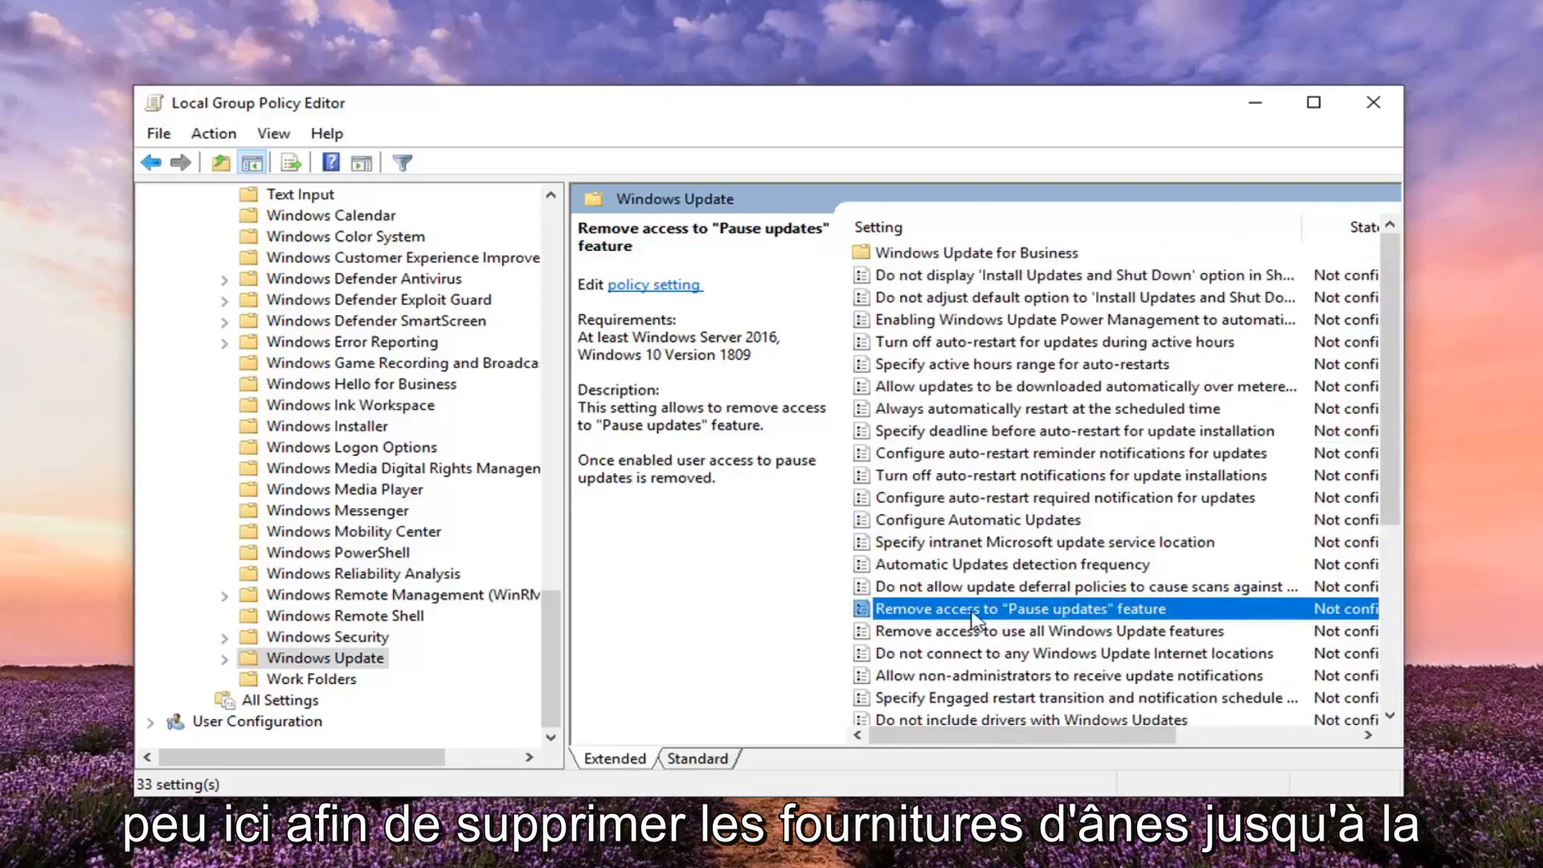
mouse_move(1048, 612)
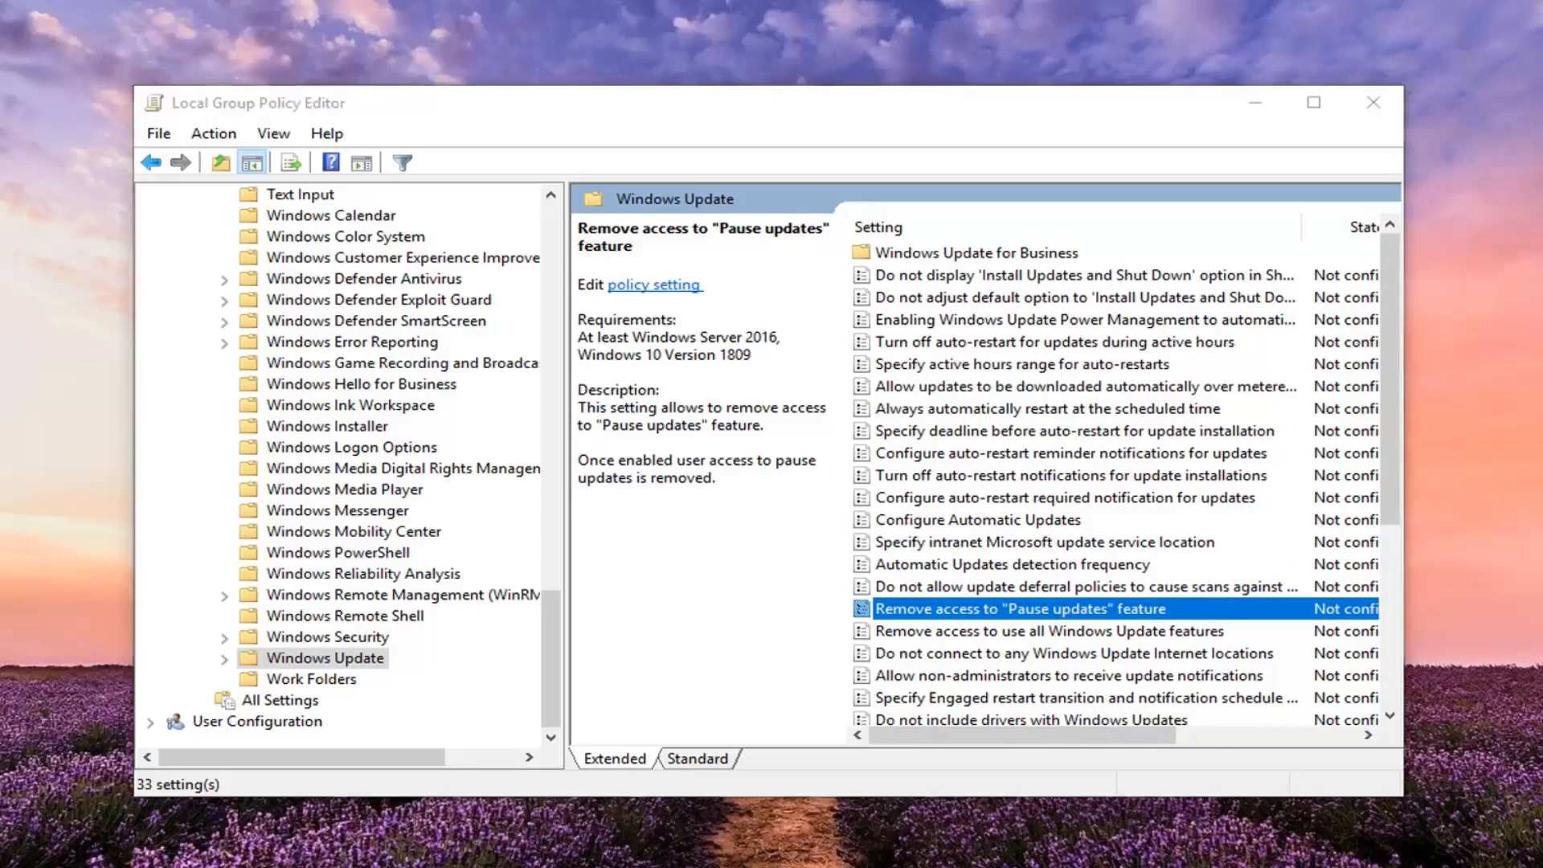
Set Remove access to "Pause updates" feature to Enabled, confirm, and close the editor
double_click(1017, 608)
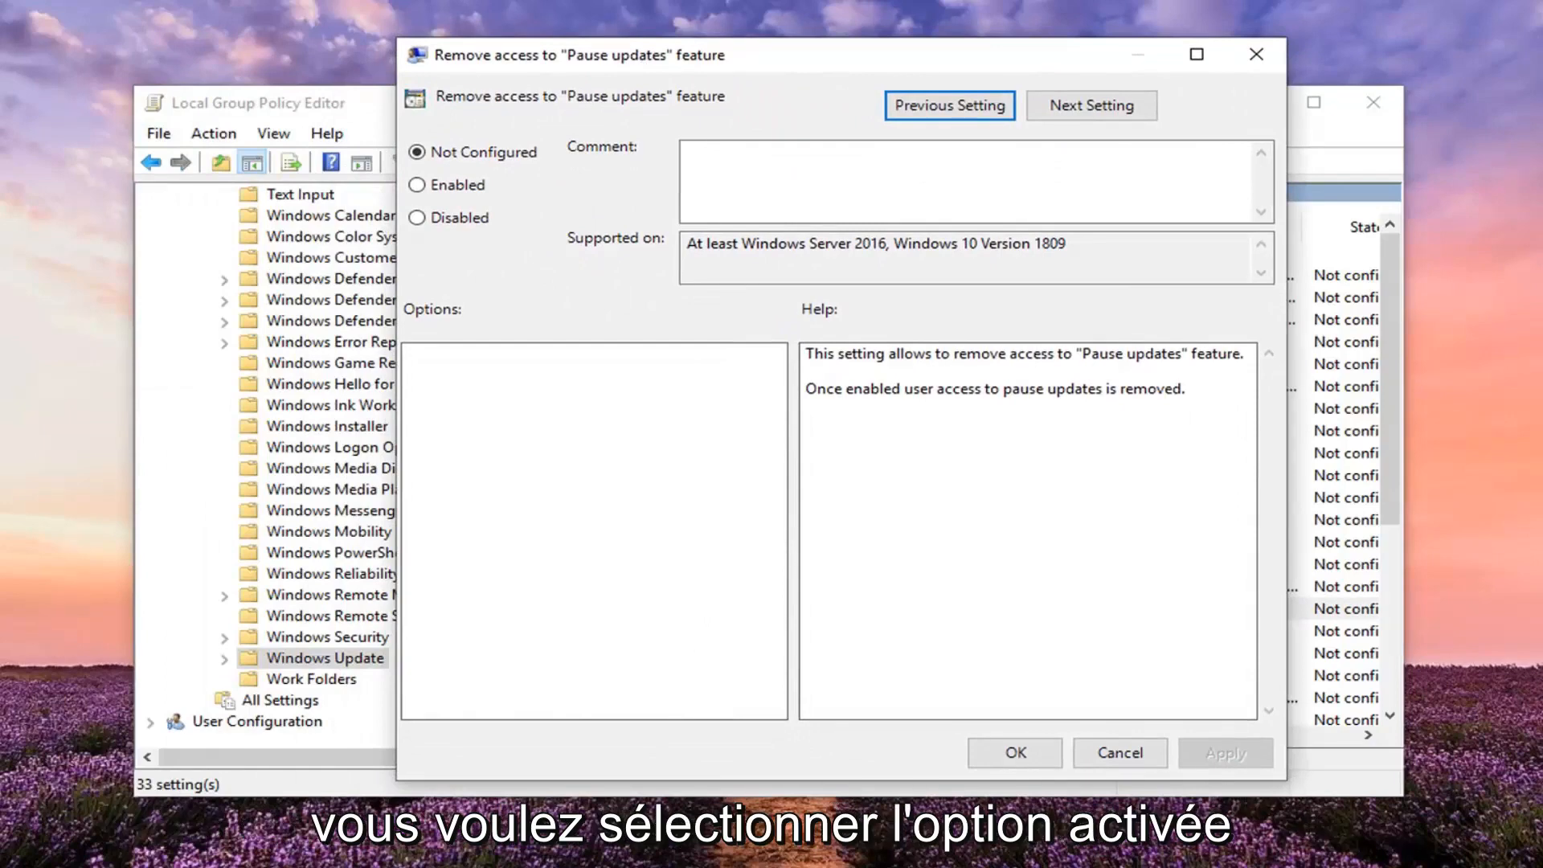
click(417, 184)
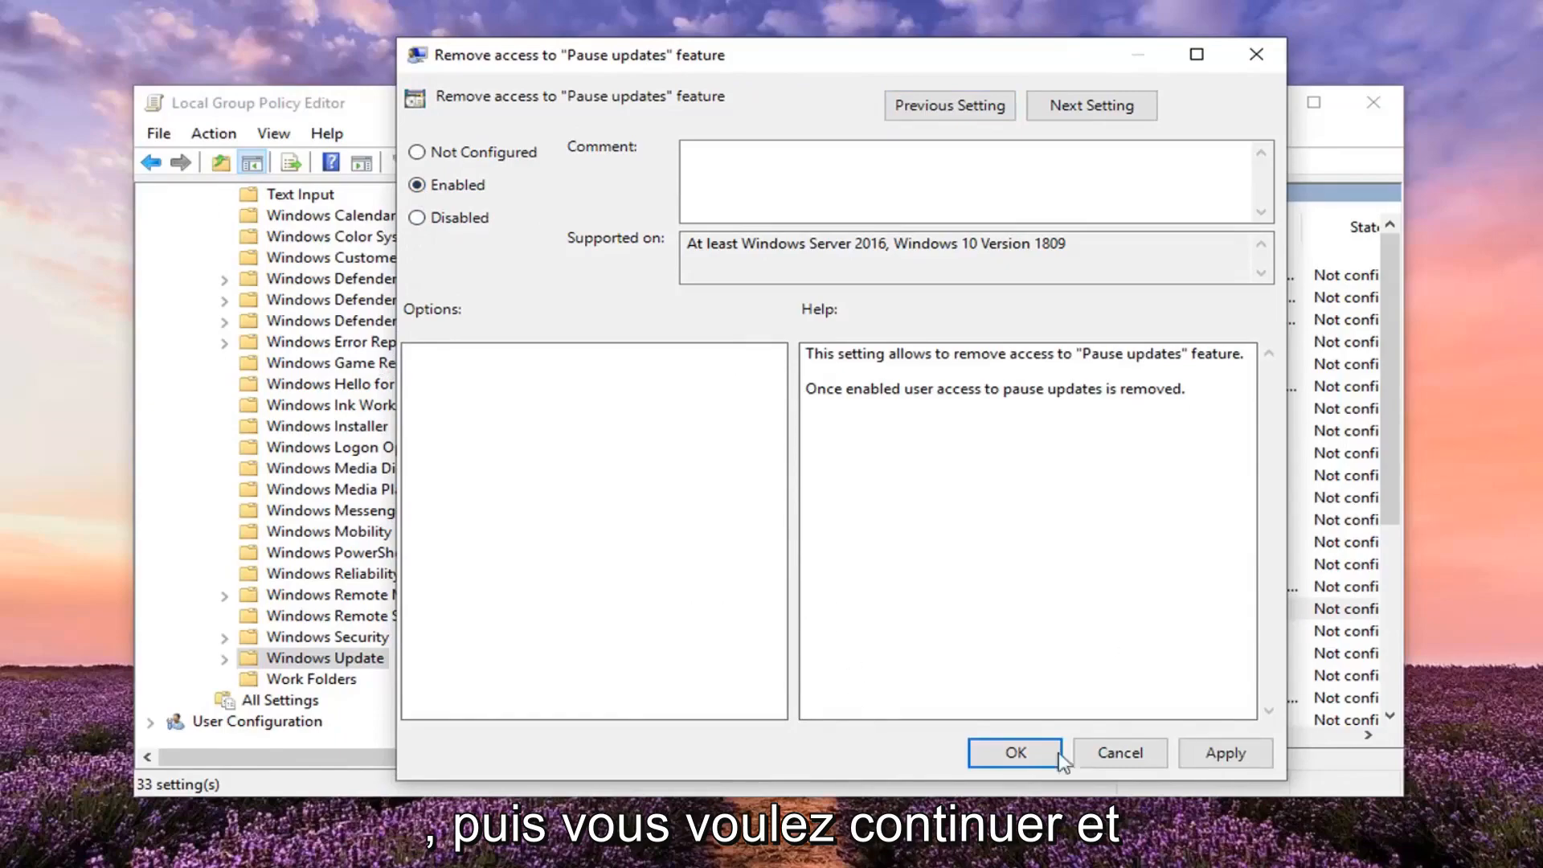
click(1016, 752)
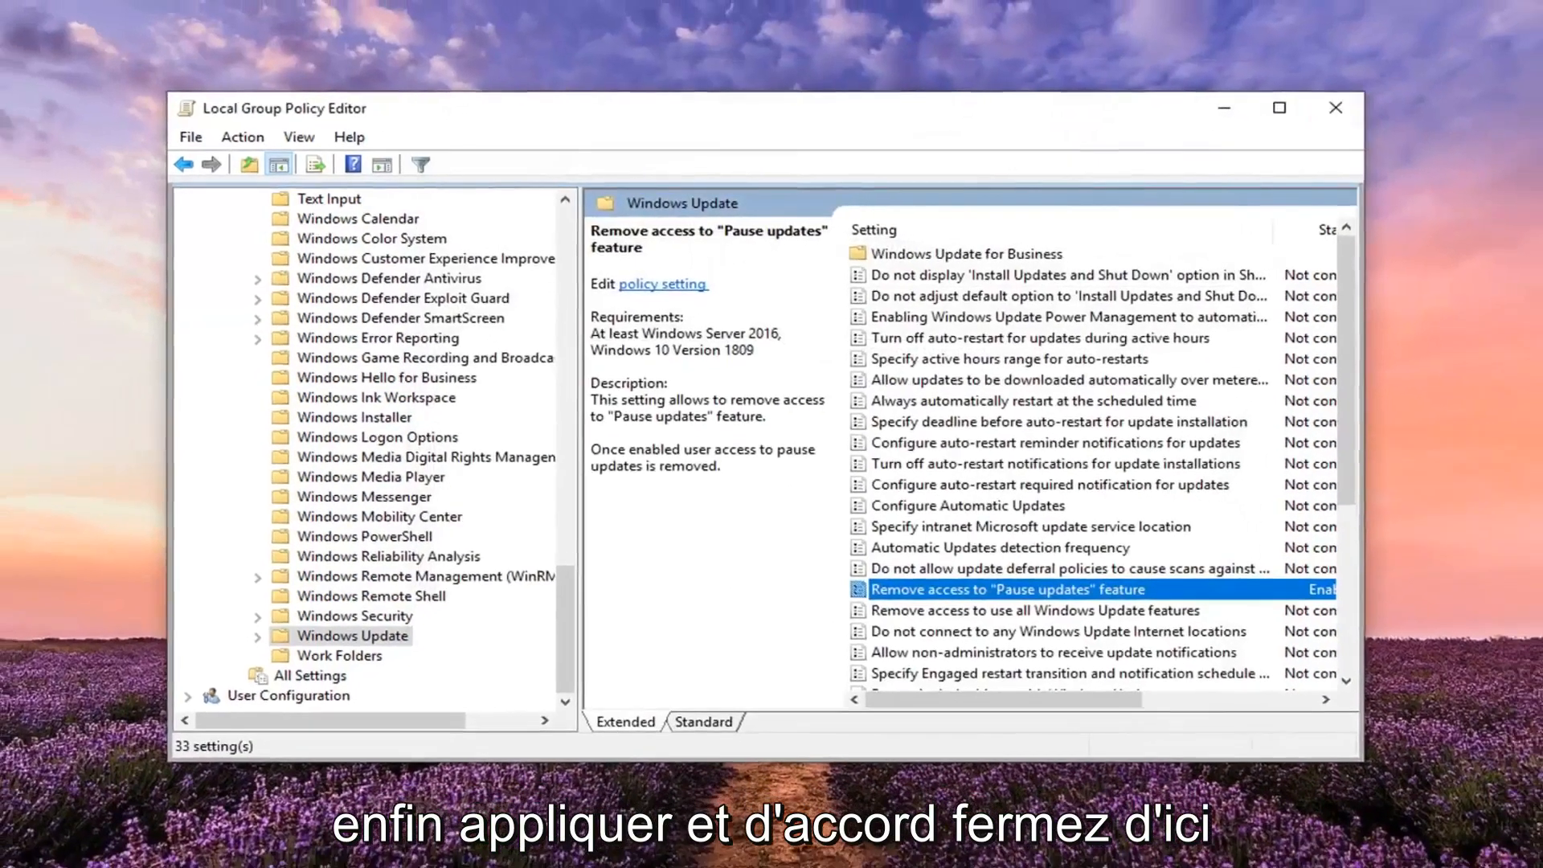
click(1335, 108)
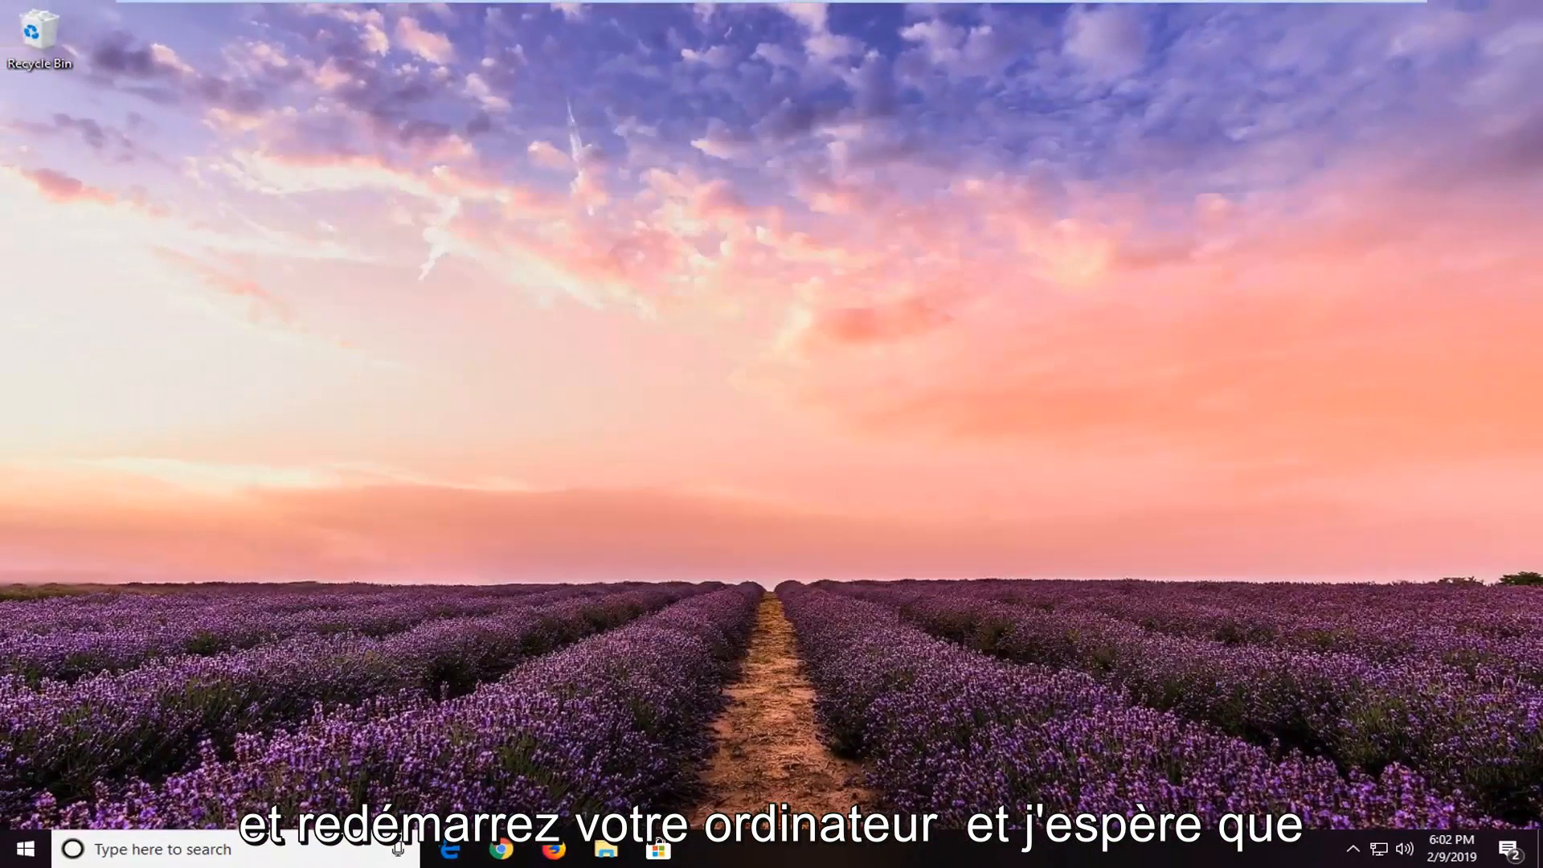